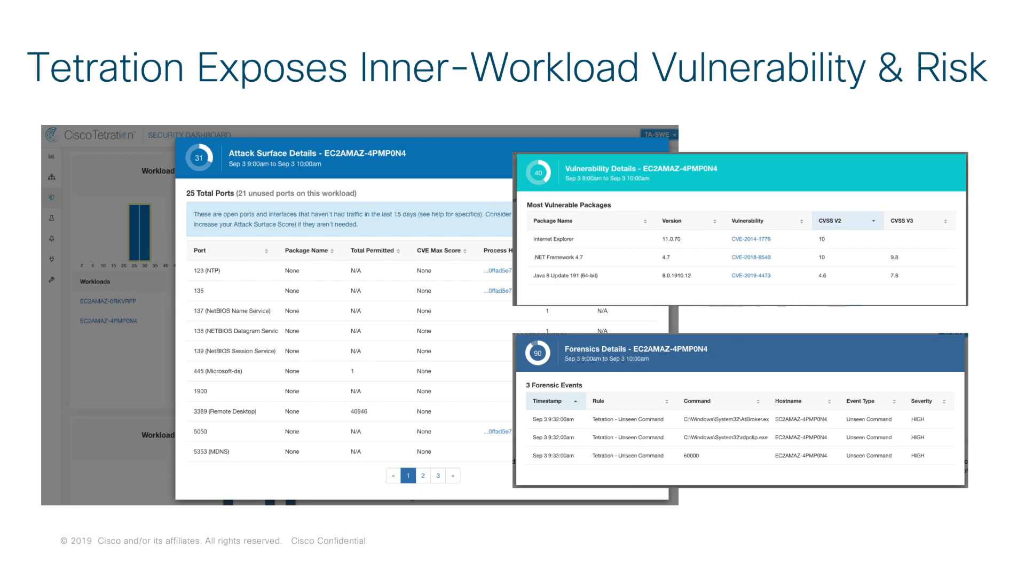
- Review the AWS integration's VPC flow log groups, permissions and registered role credentials
key("right")
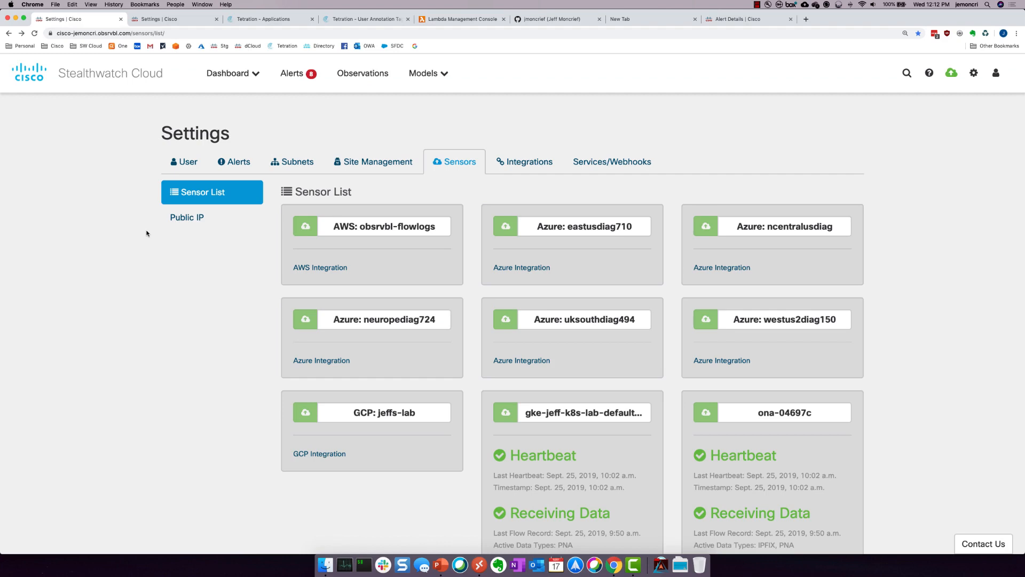
mouse_move(552, 436)
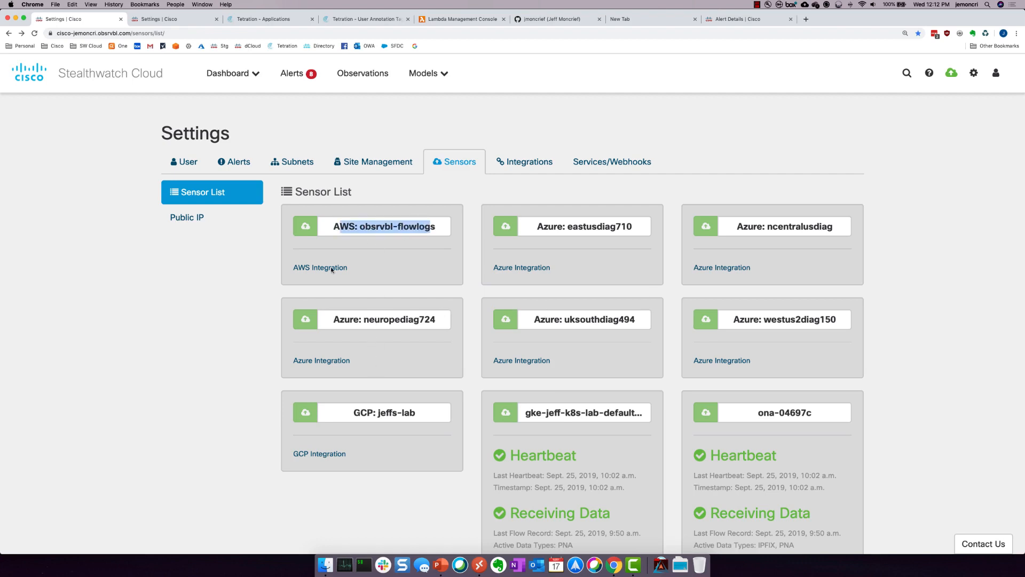
left_click(320, 267)
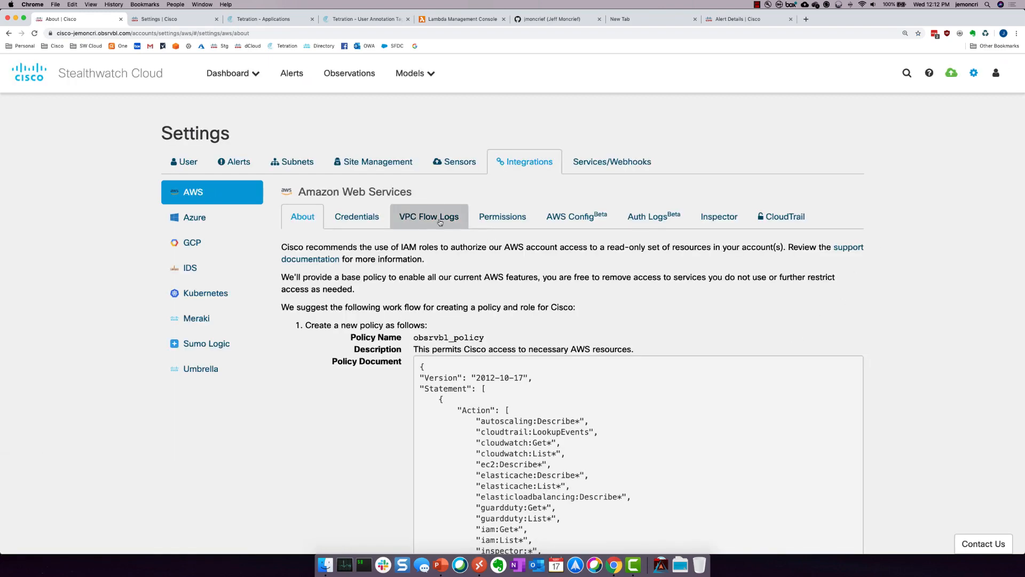
left_click(429, 217)
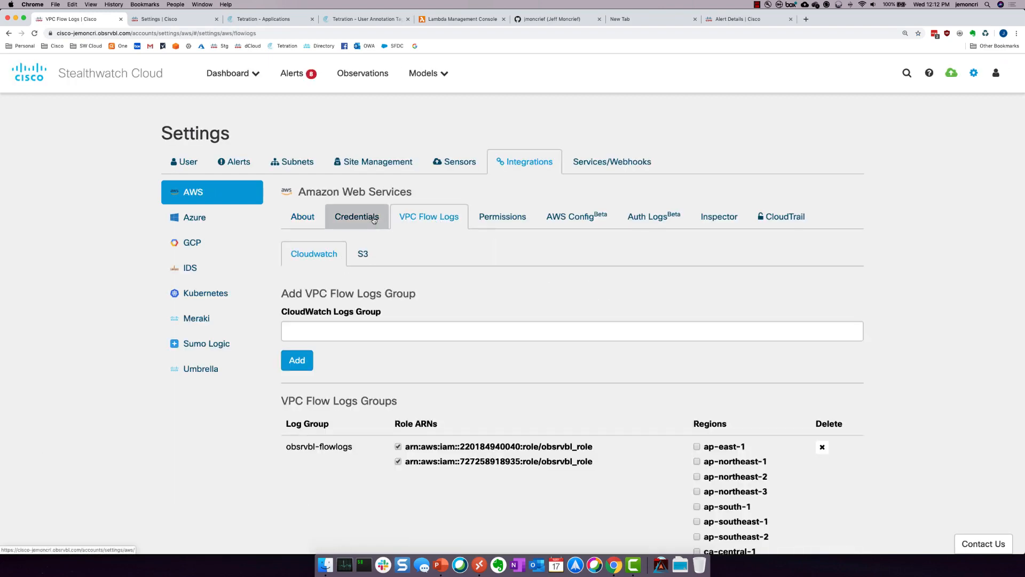
left_click(502, 217)
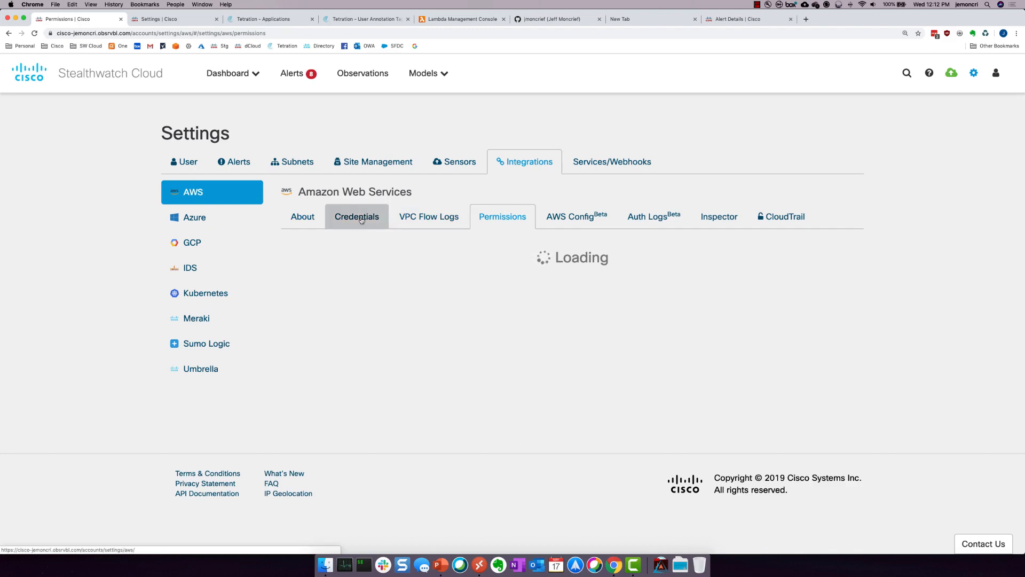
left_click(357, 216)
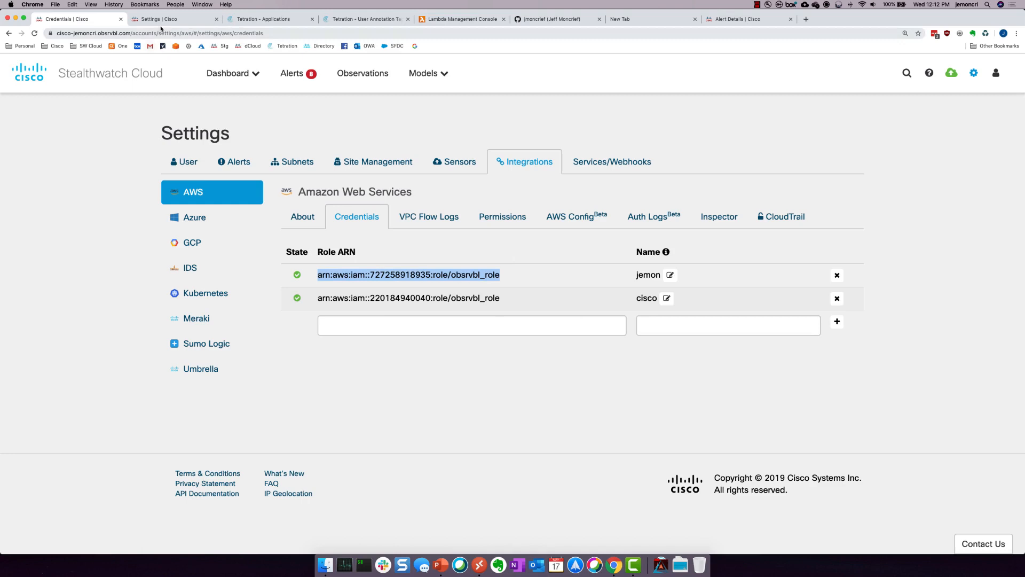
- Bring up the Services/Webhooks list showing the Tetration listener
left_click(611, 162)
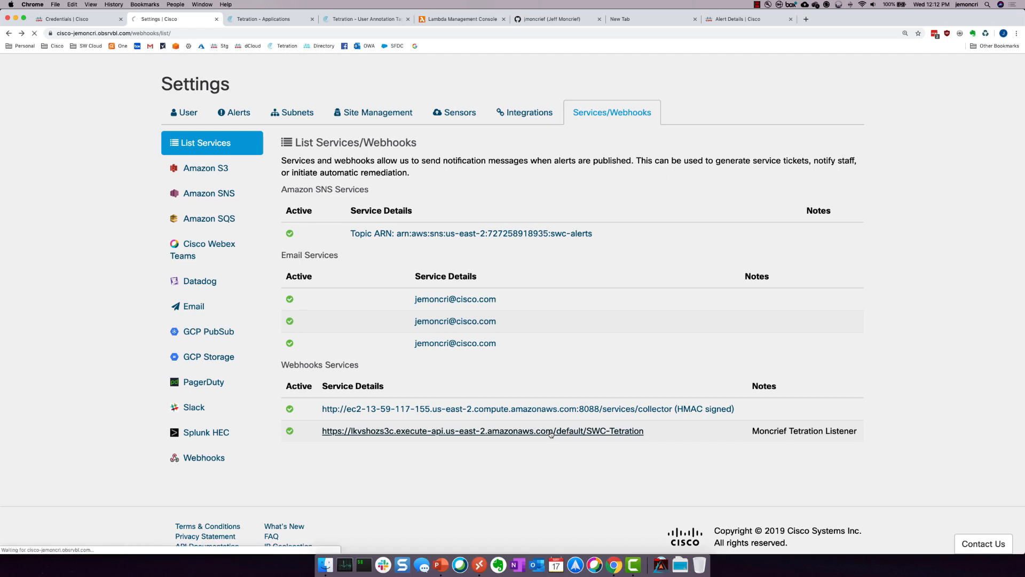
- Inspect the SWC-Tetration webhook's HTTP/HTTPS URL, then move to its target Lambda function
left_click(482, 430)
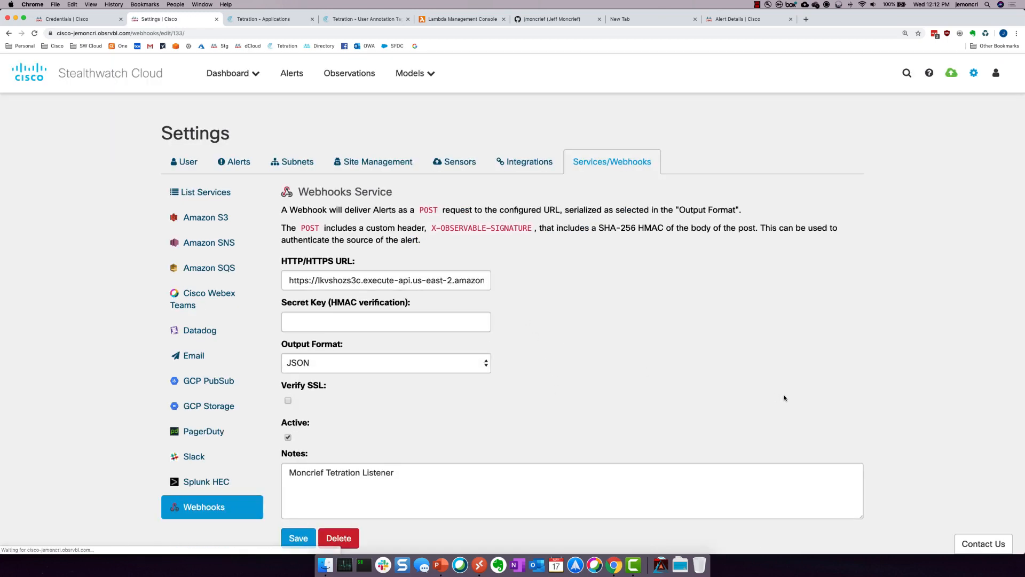
left_click(385, 280)
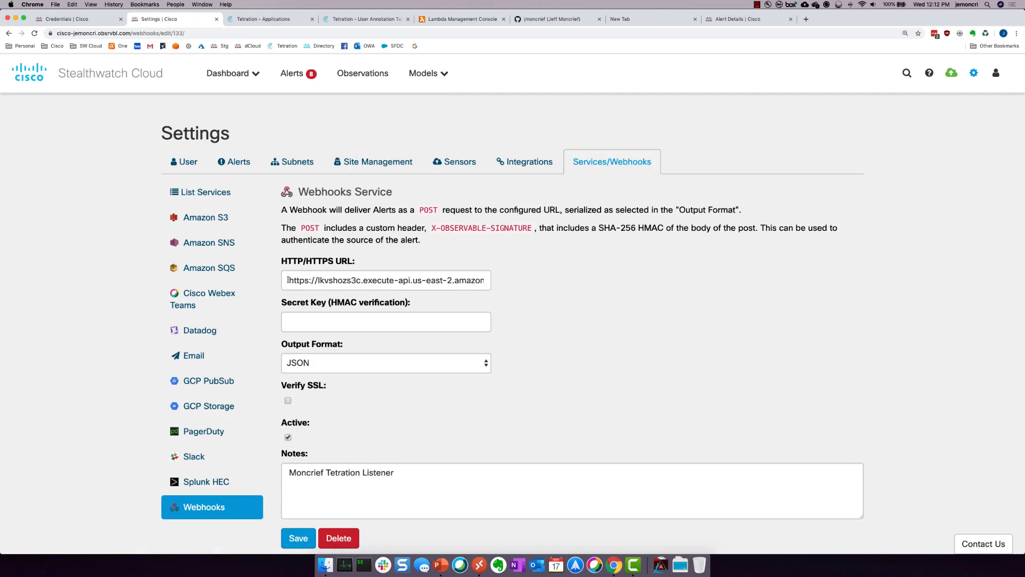
triple_click(386, 280)
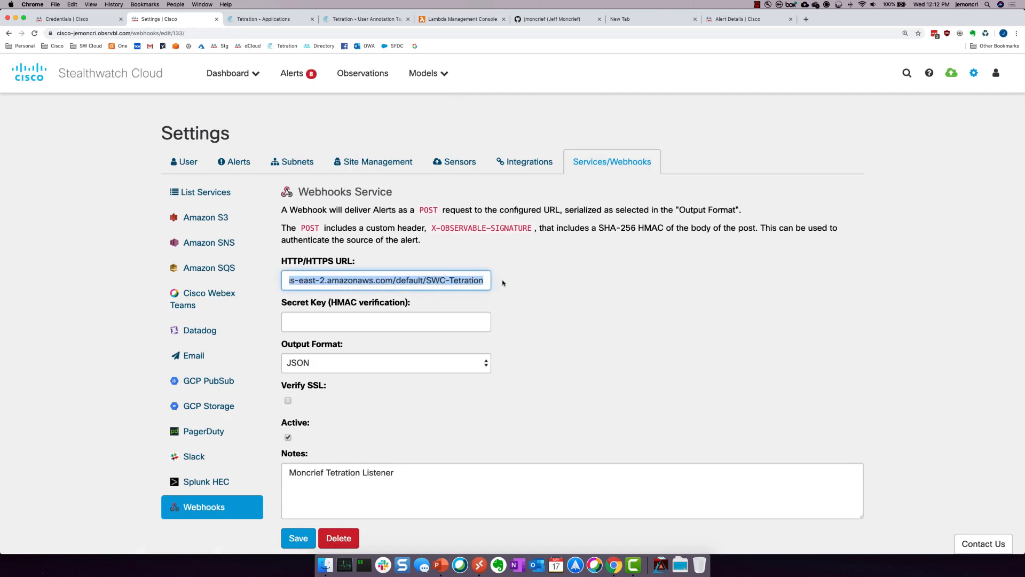
left_click(330, 280)
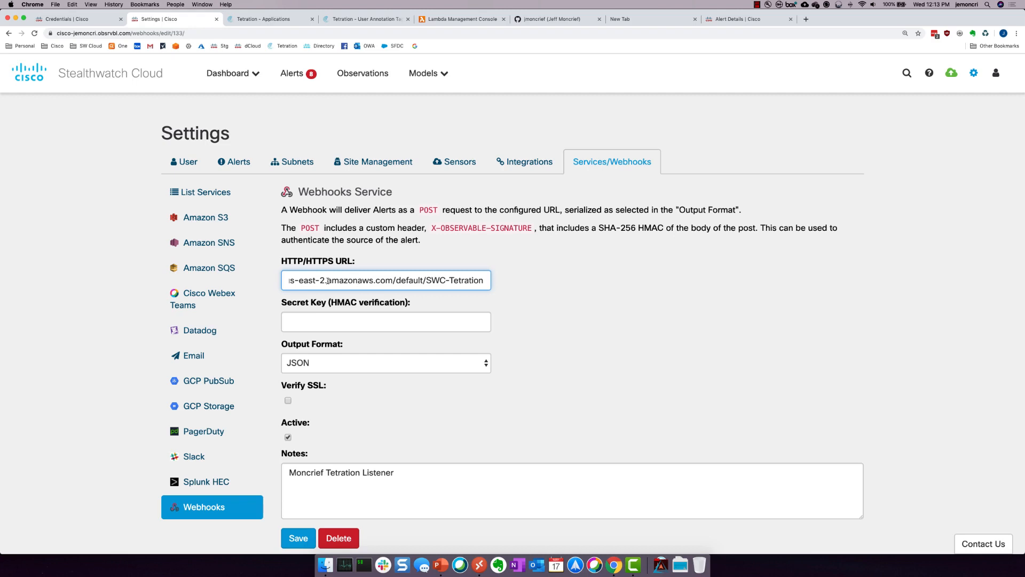
left_click(461, 20)
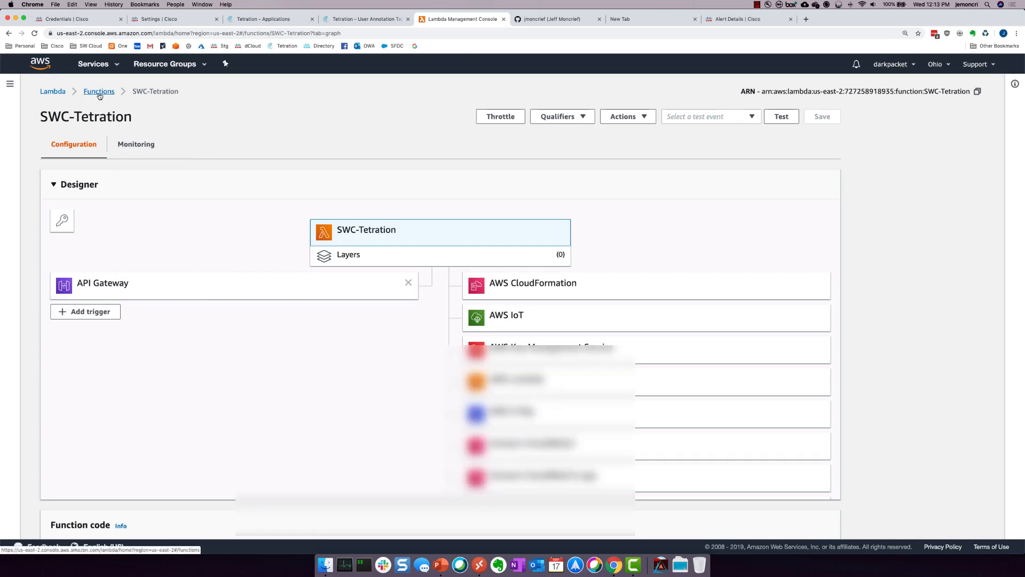
scroll("down", 3)
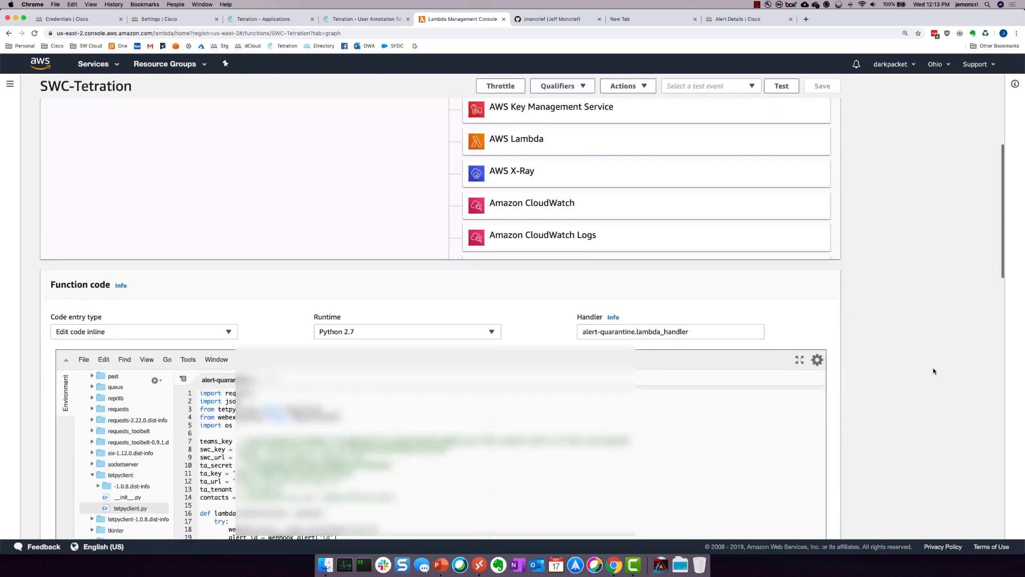
scroll("down", 3)
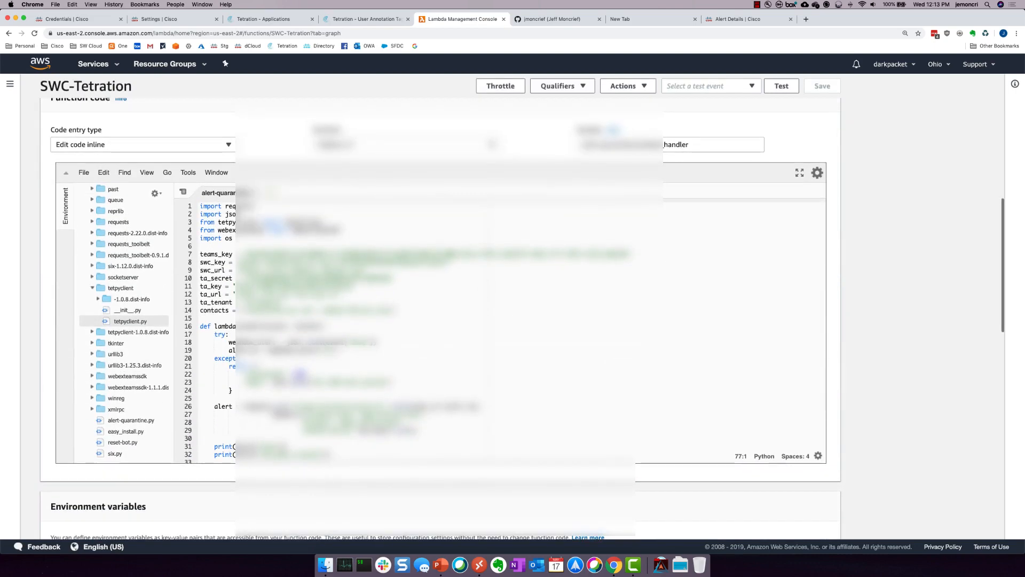
mouse_move(867, 296)
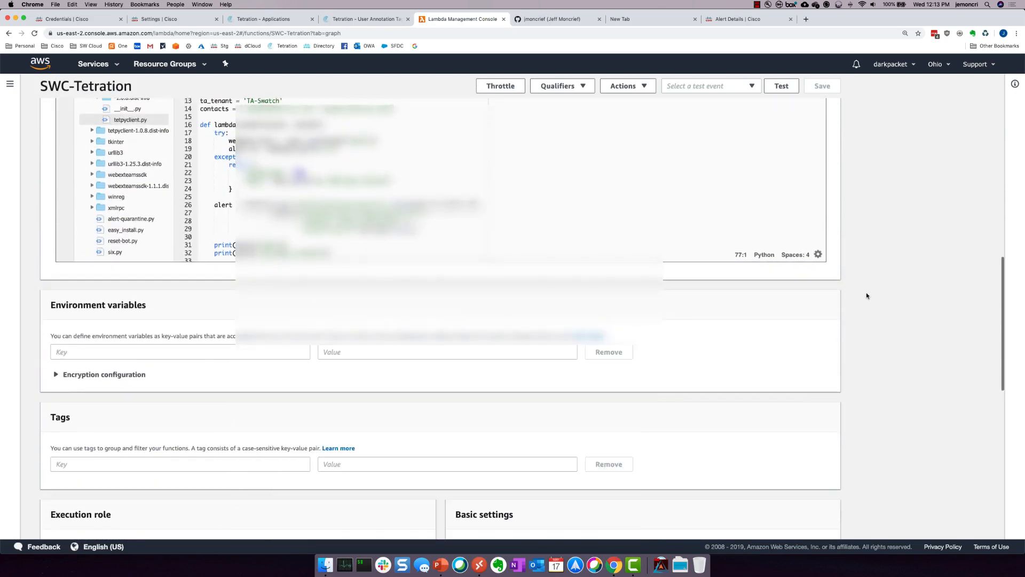
scroll("down", 3)
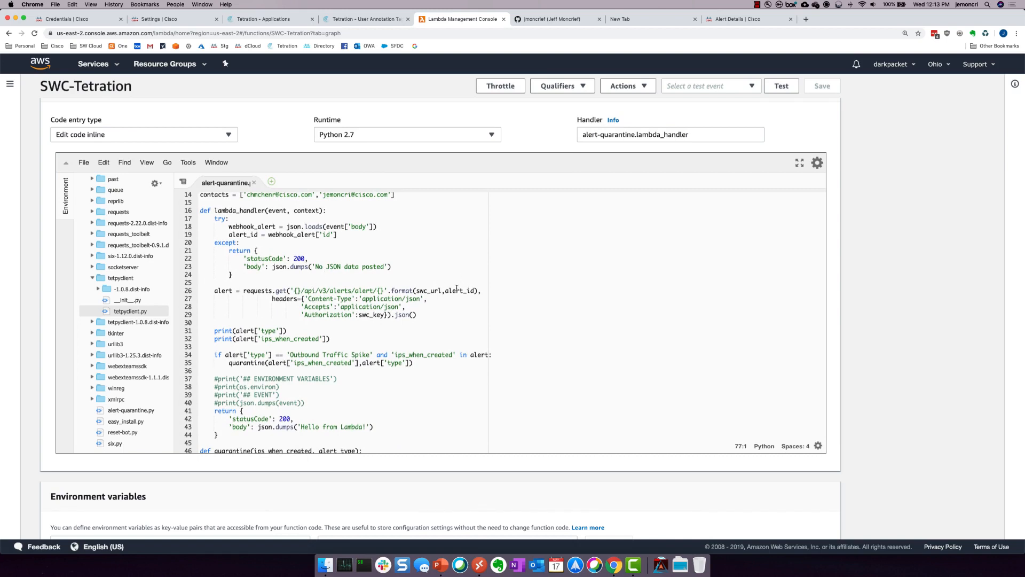
scroll("down", 3)
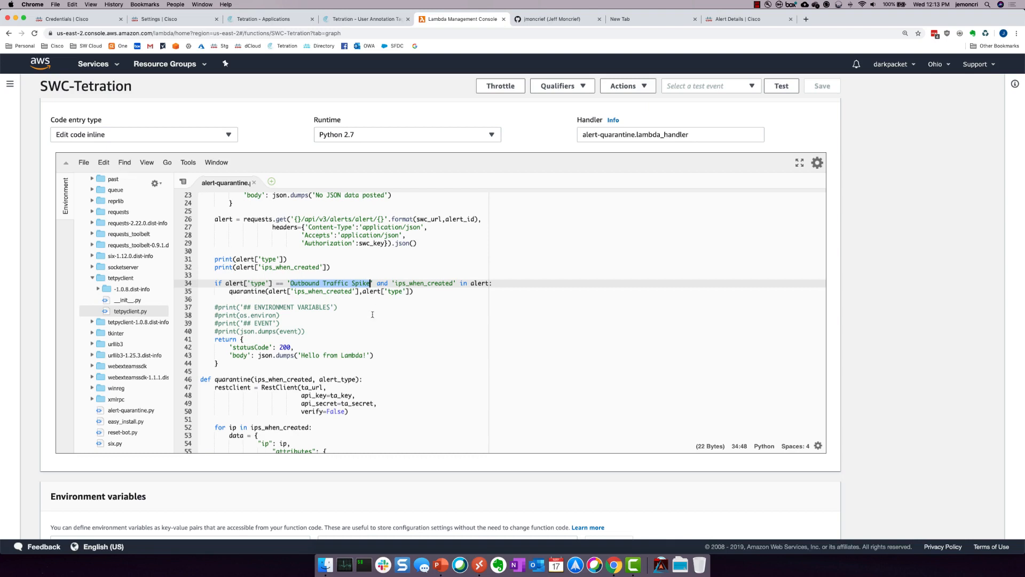
mouse_move(387, 353)
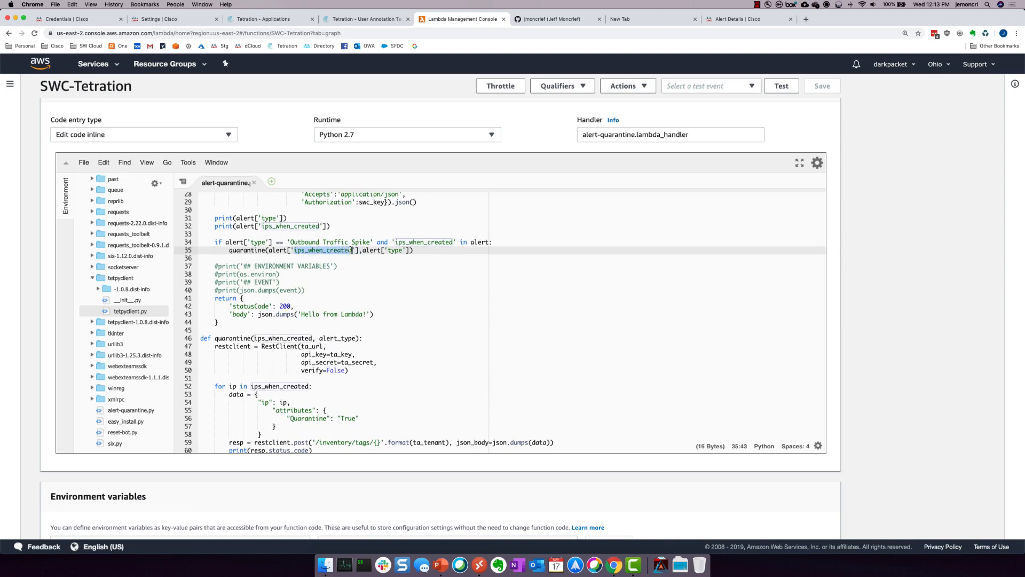
key("Backspace")
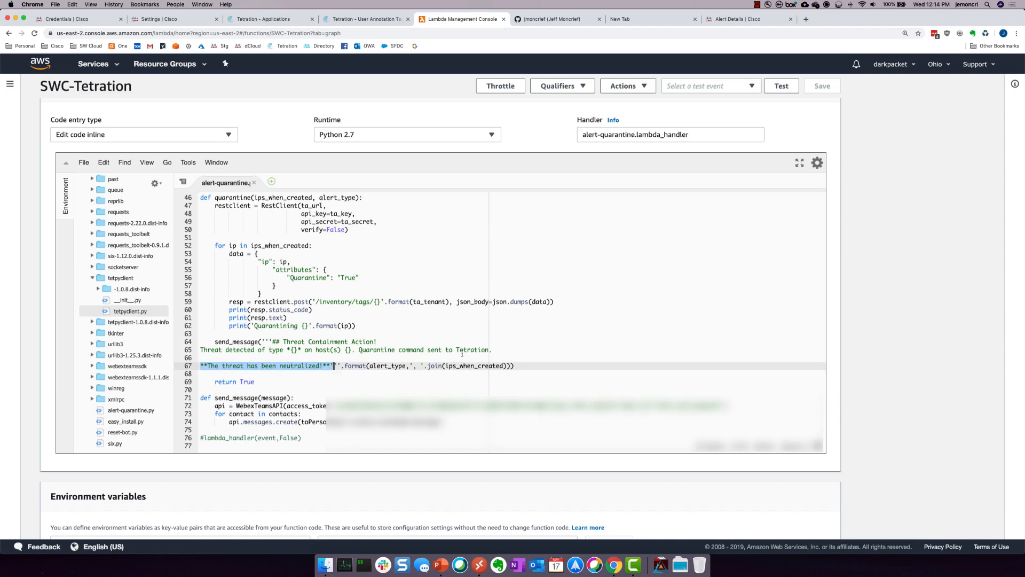
mouse_move(940, 340)
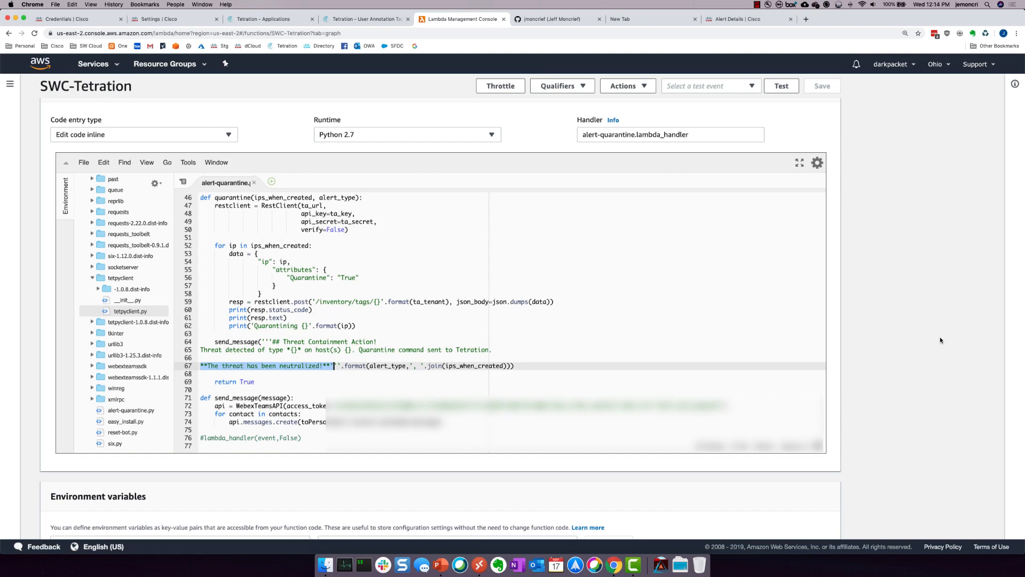
mouse_move(933, 337)
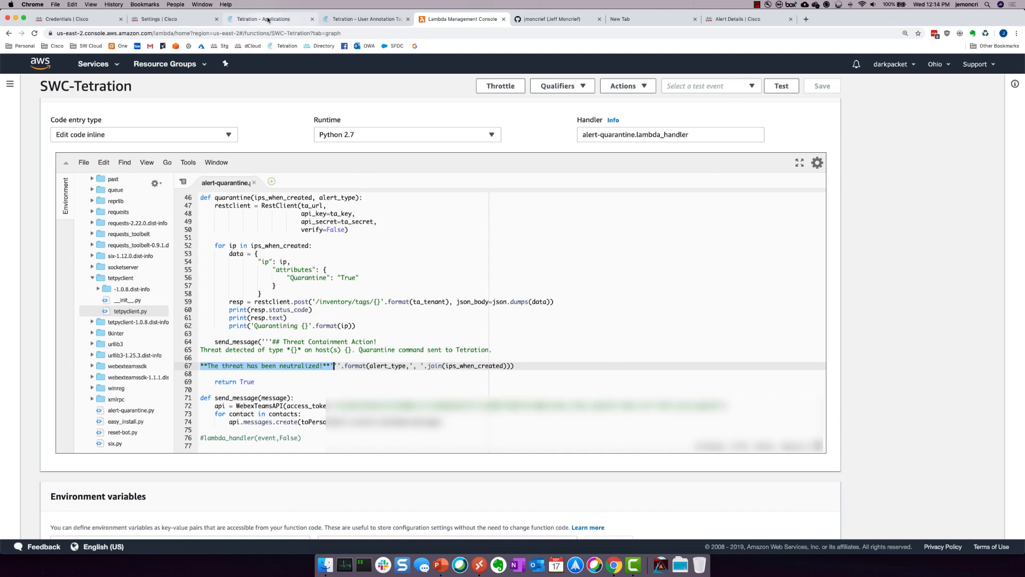
- Review the Global Policy and Quarantine Policy workspaces with the Windows quarantined cluster query
left_click(268, 19)
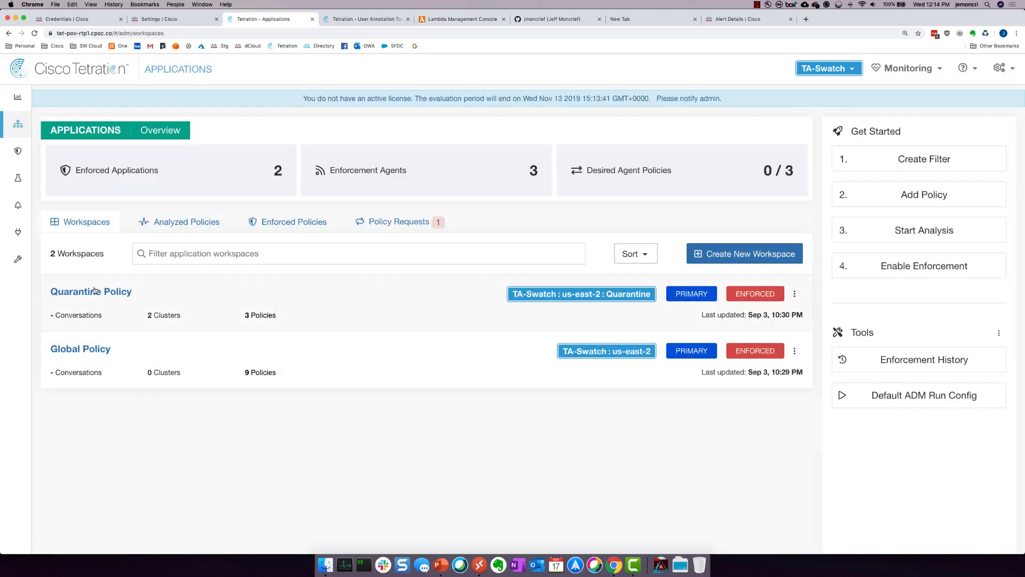
mouse_move(91, 290)
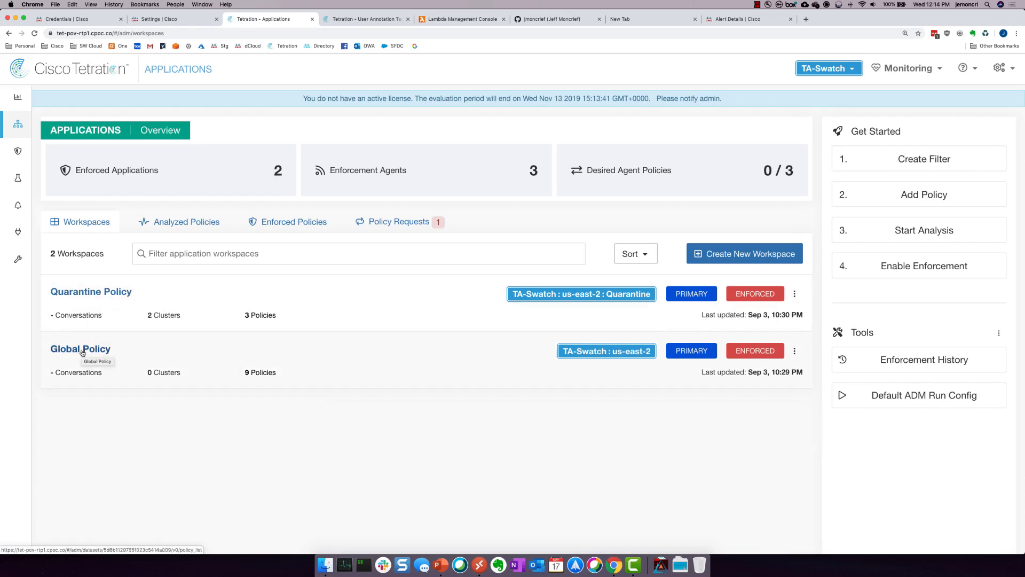
left_click(80, 348)
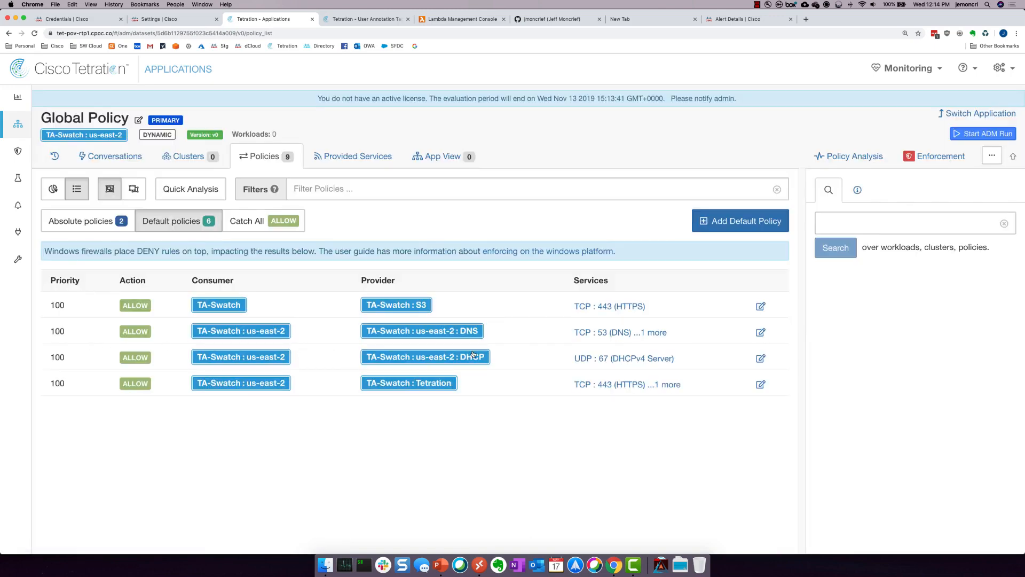
mouse_move(164, 323)
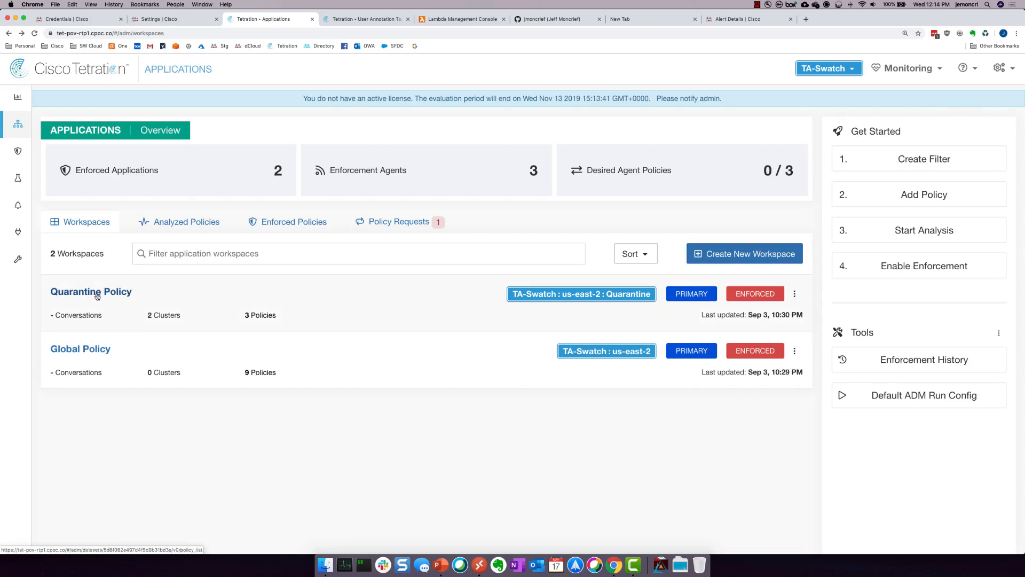
left_click(90, 290)
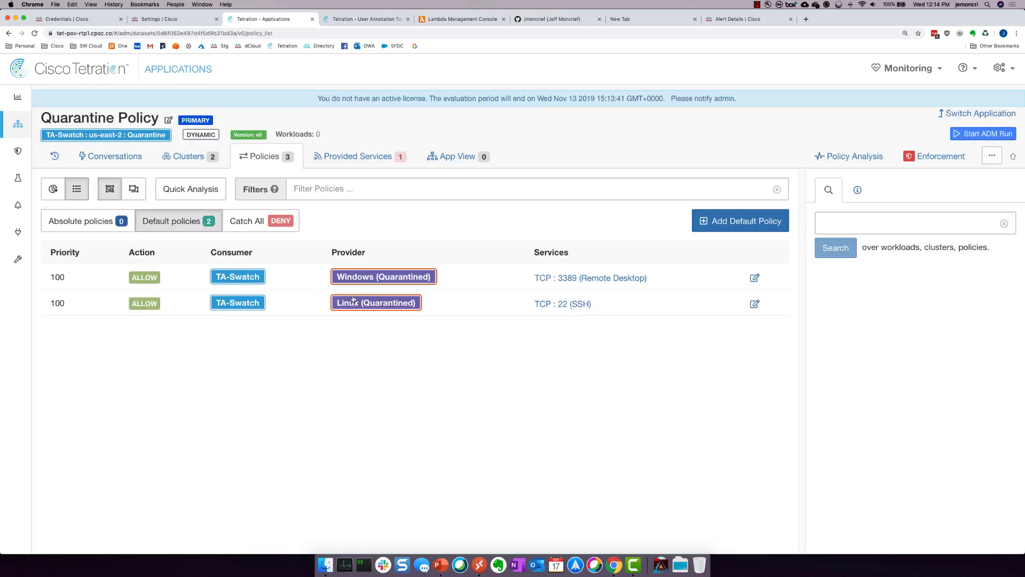
left_click(384, 276)
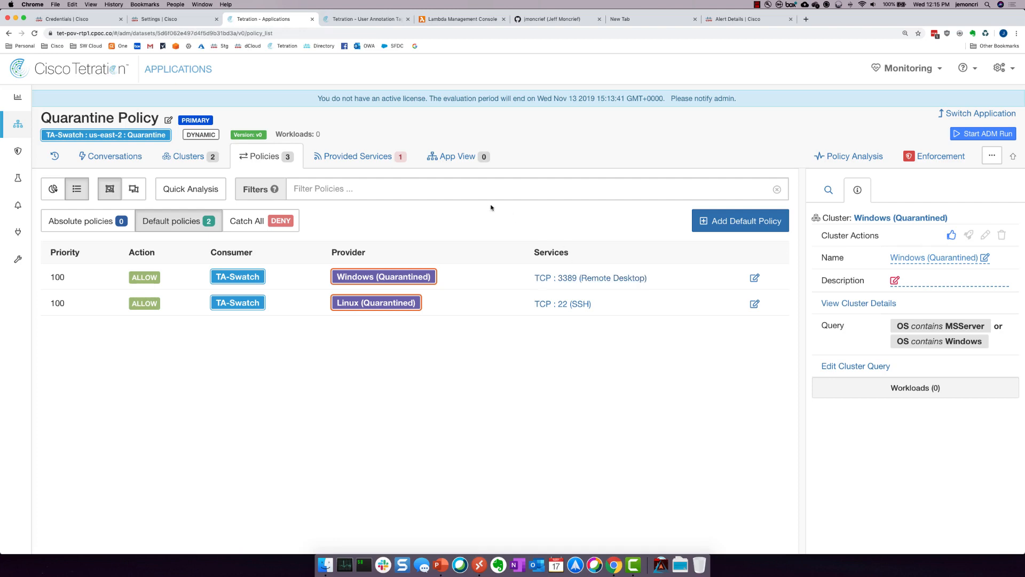
mouse_move(479, 564)
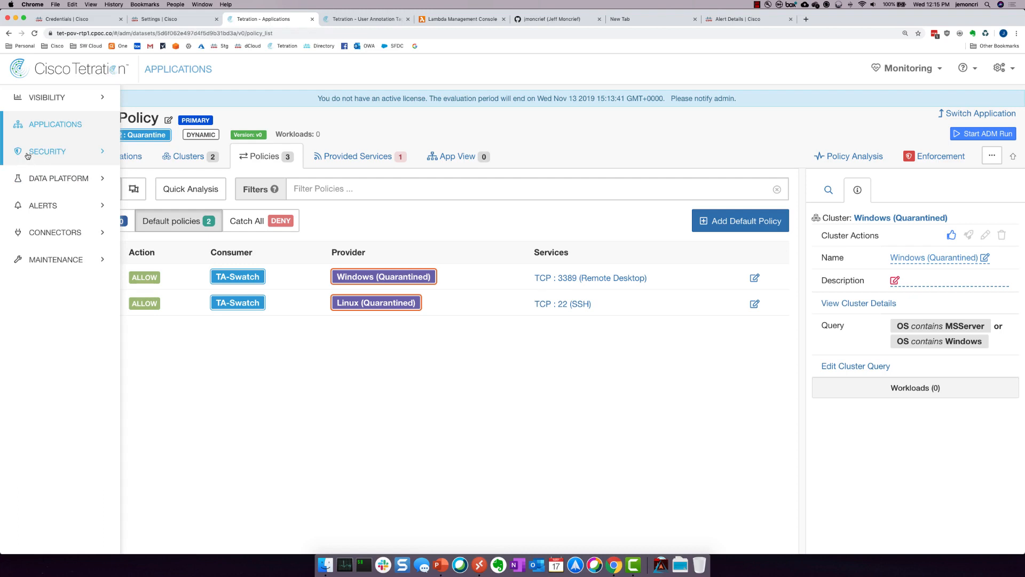
- Go to the Inventory Upload page for annotations on the TA-Swatch scope
left_click(46, 97)
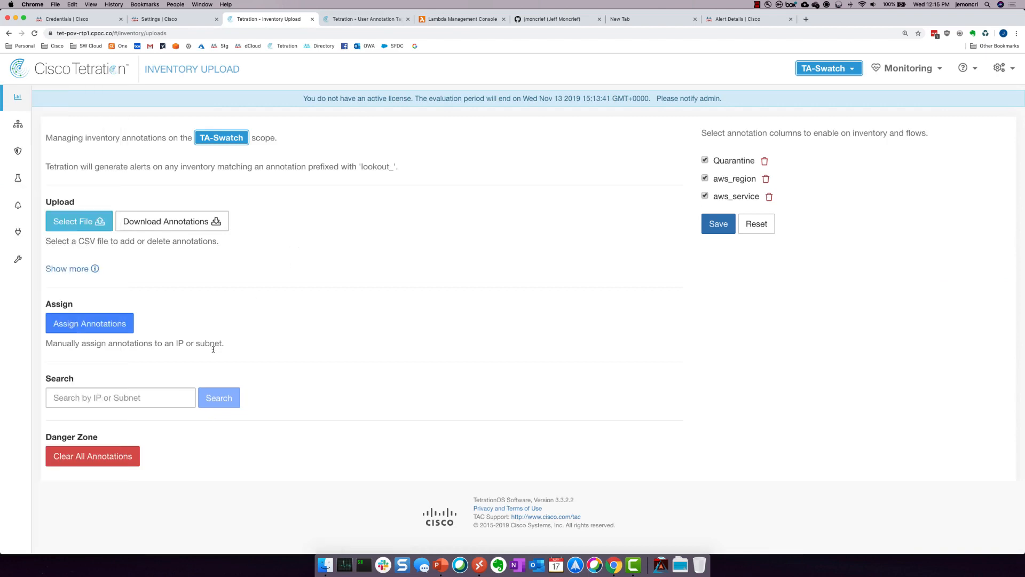
- Start a manual annotation for 172.31.35.186 and reach its tags, with Quarantine showing False
left_click(90, 322)
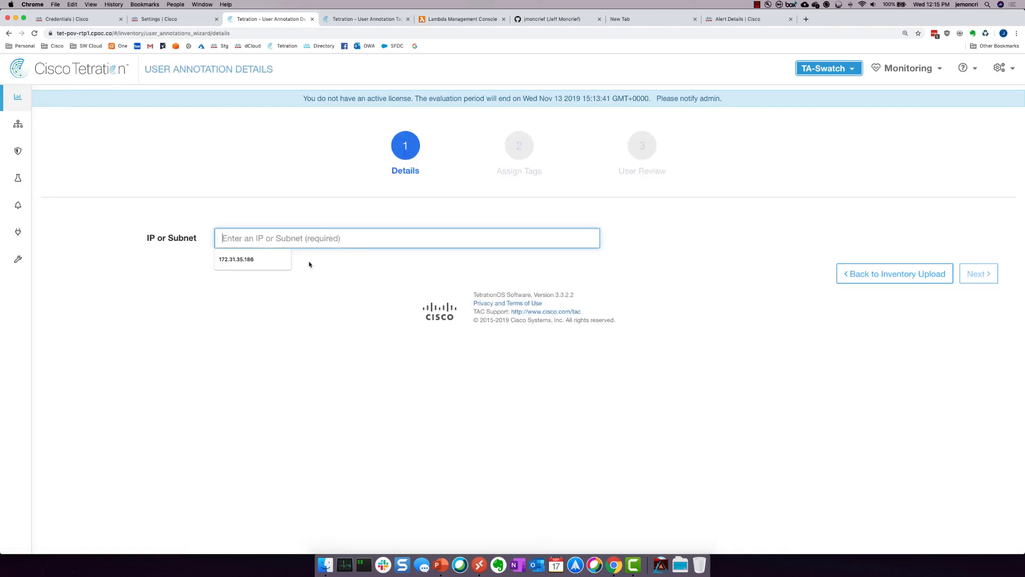
left_click(252, 259)
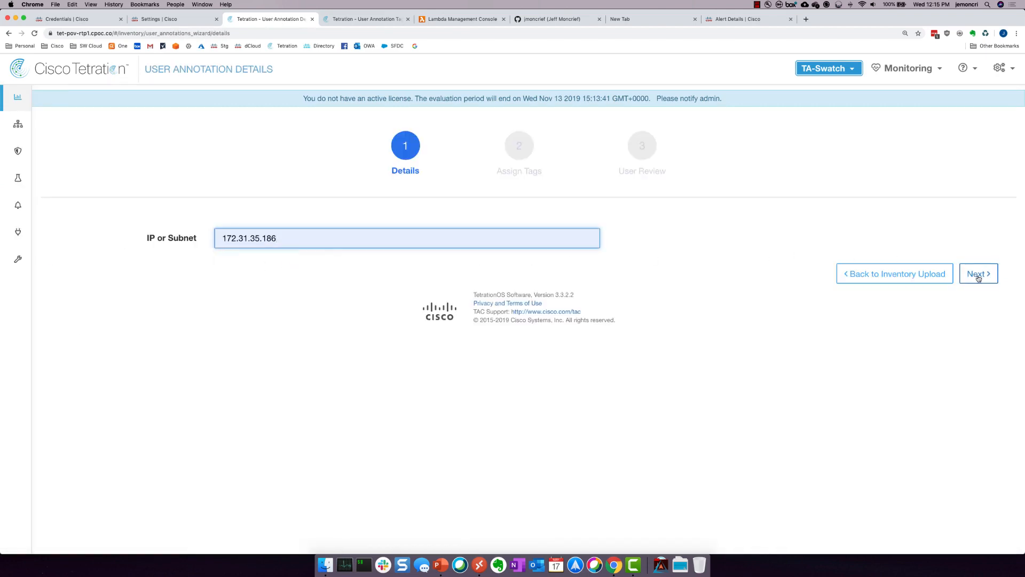
left_click(978, 273)
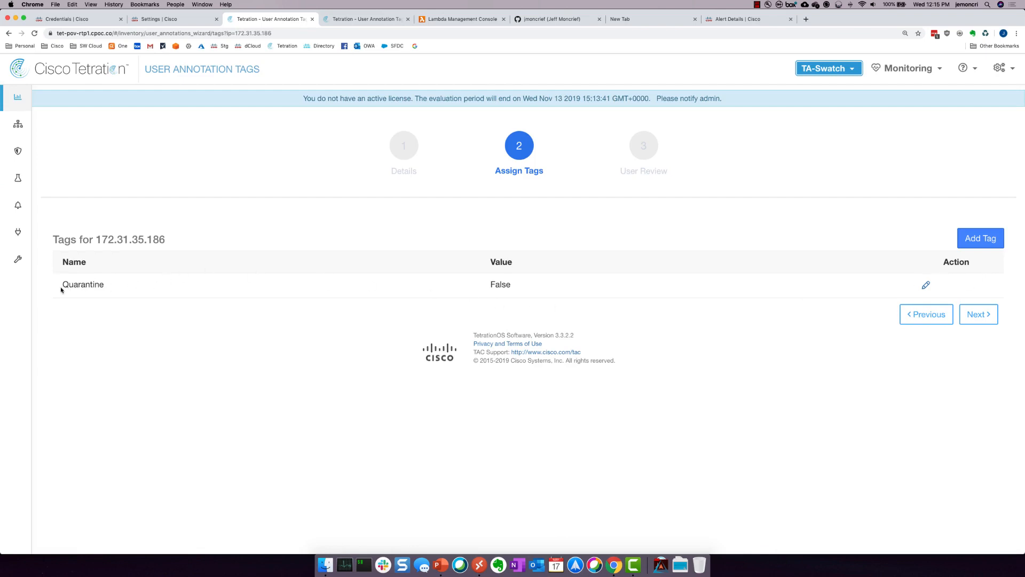
double_click(500, 284)
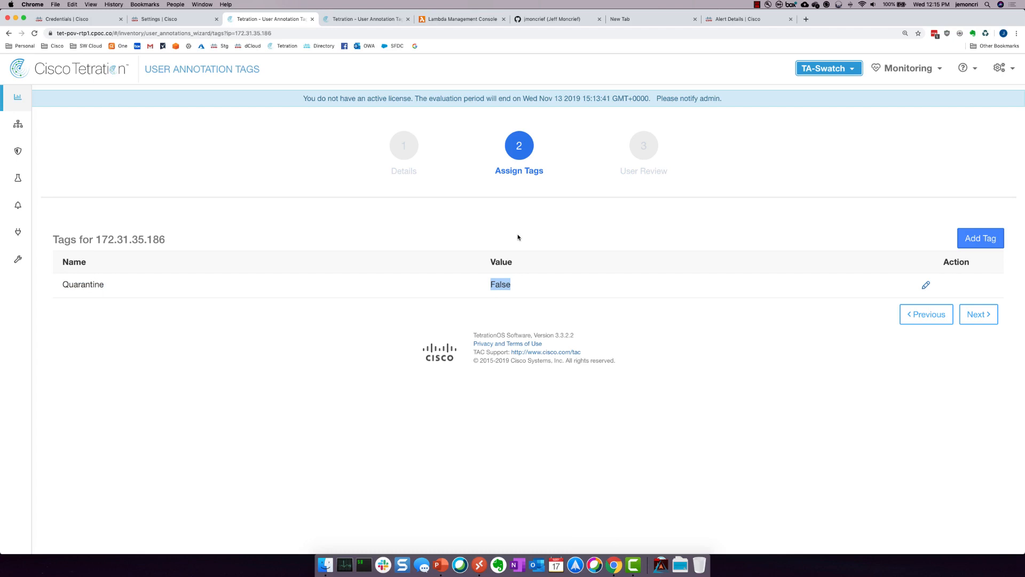
mouse_move(509, 227)
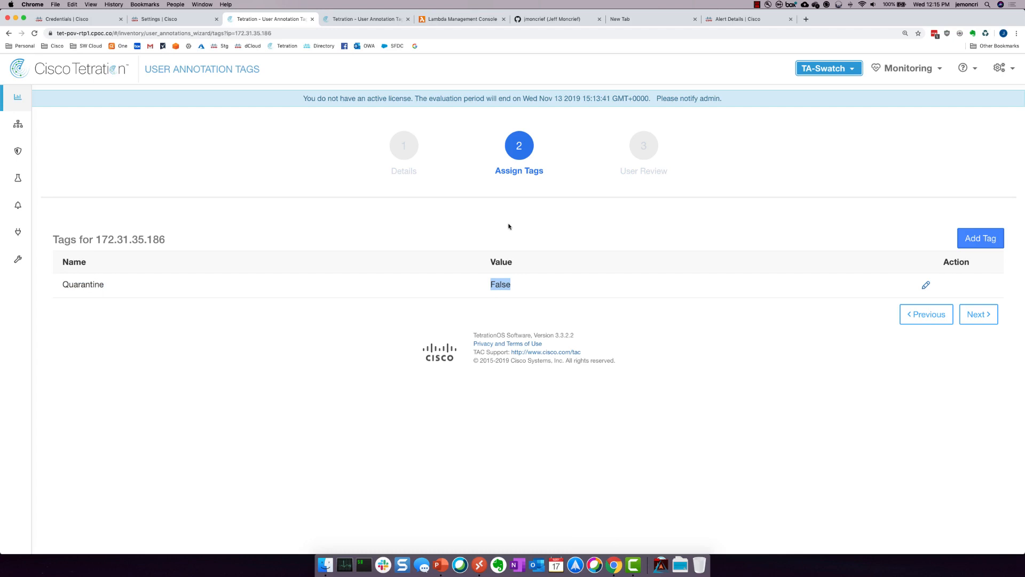
mouse_move(498, 564)
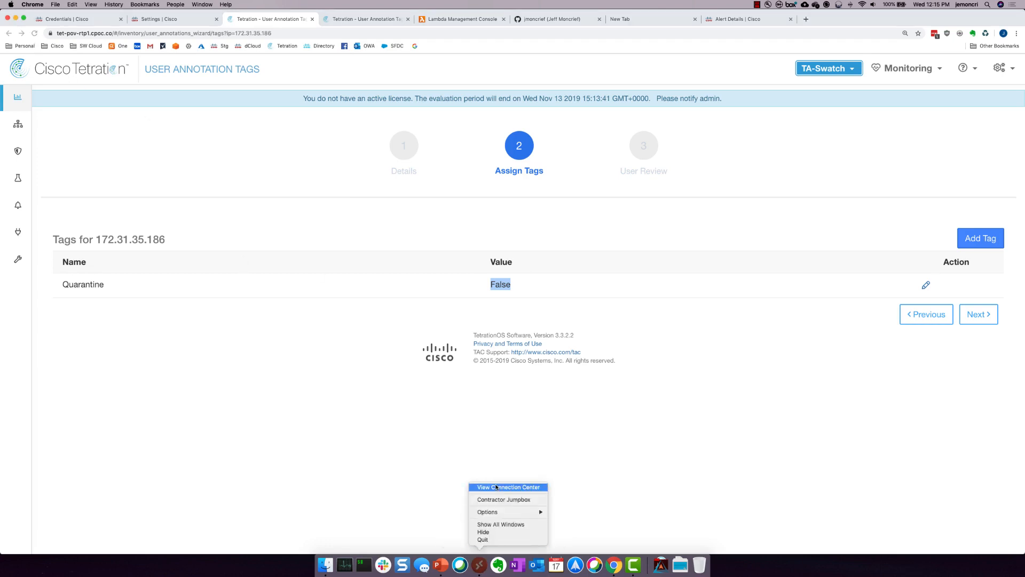
left_click(503, 499)
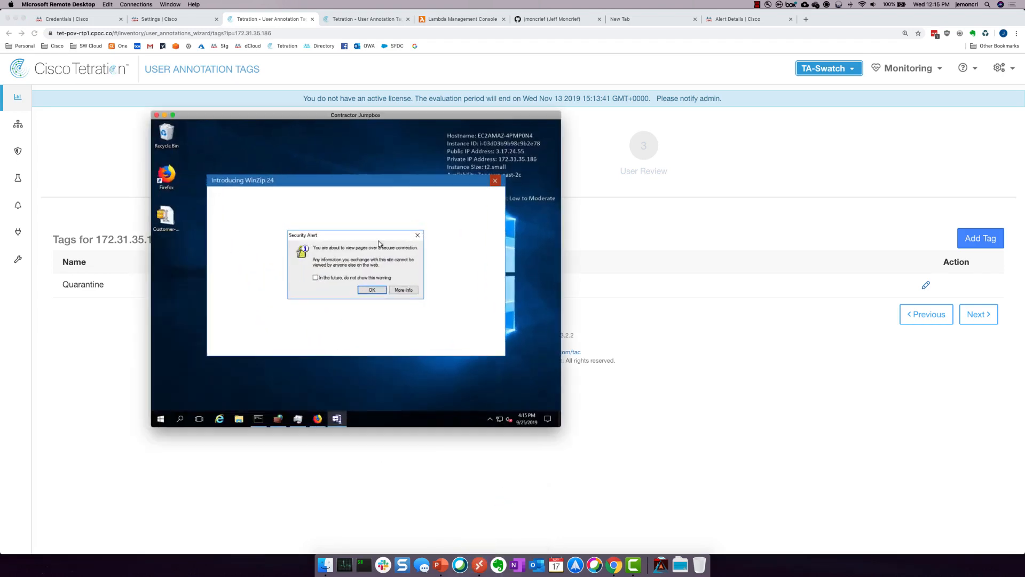
left_click(371, 289)
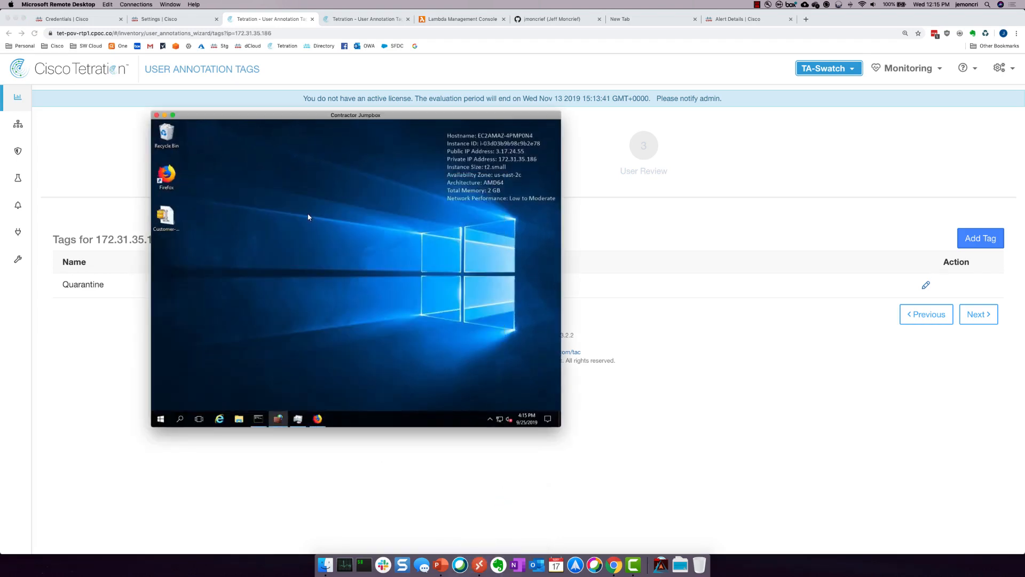
mouse_move(266, 120)
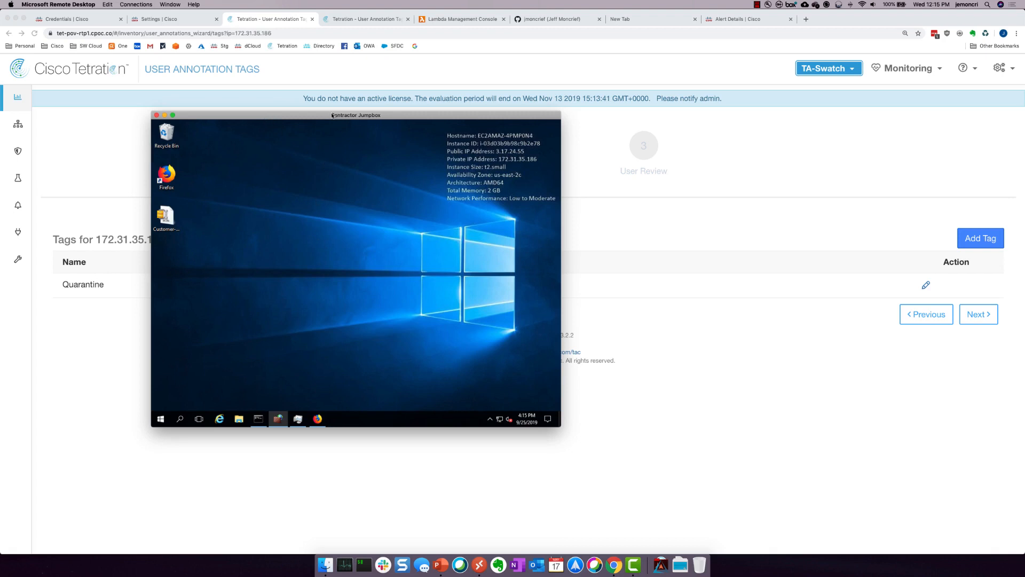
left_click_drag(354, 115, 433, 126)
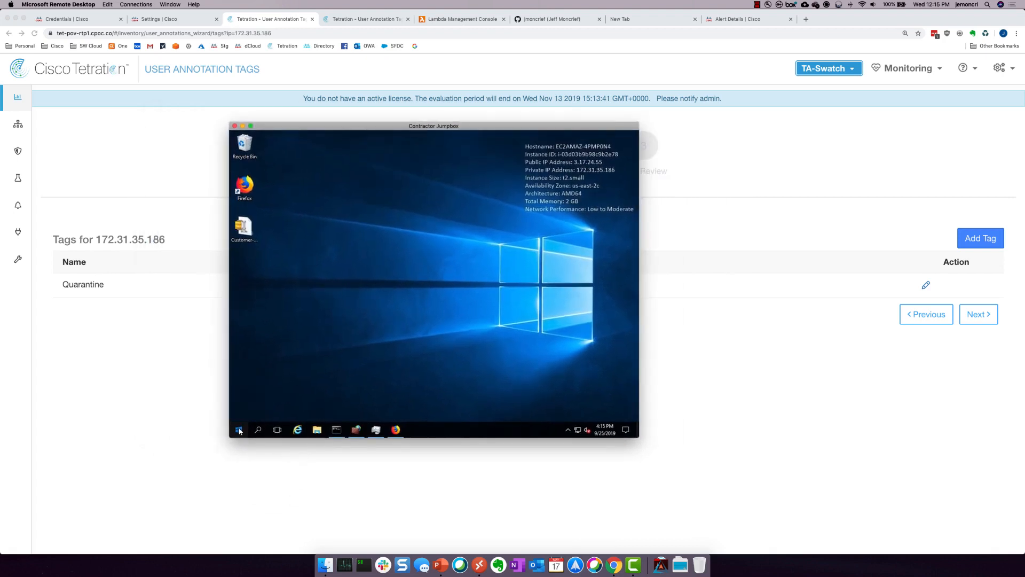
left_click(239, 430)
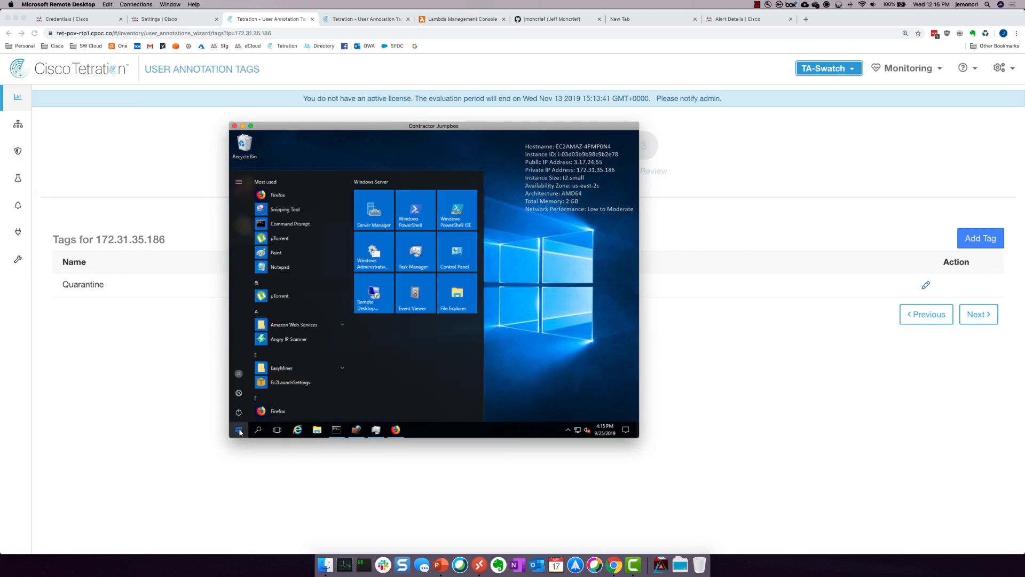
left_click(413, 254)
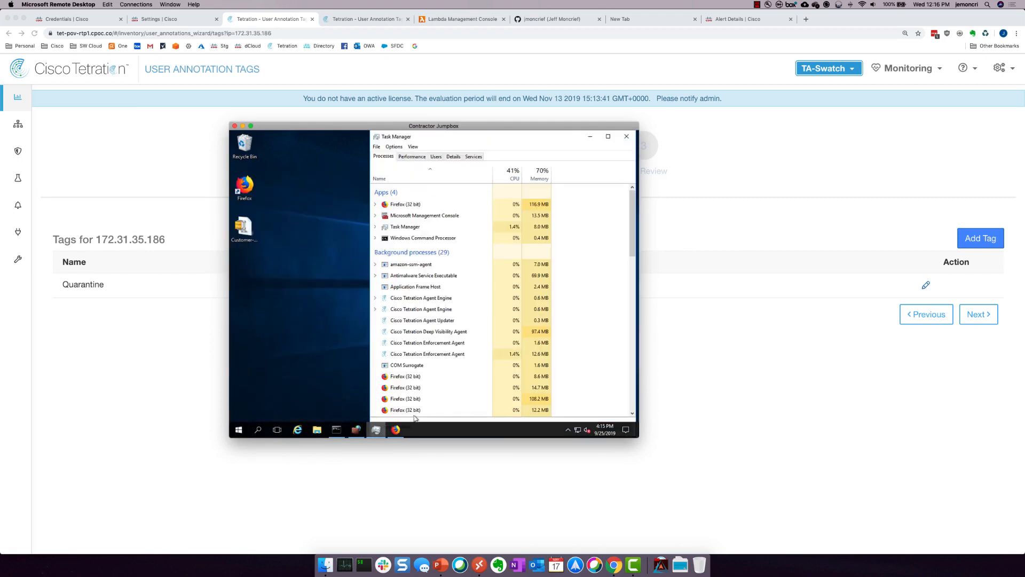
left_click(427, 353)
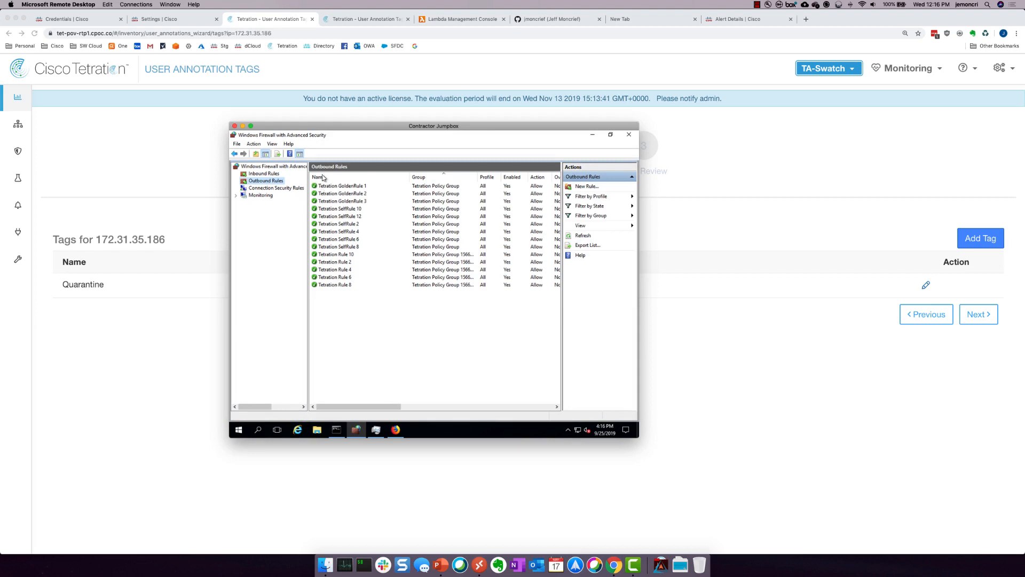
left_click(264, 173)
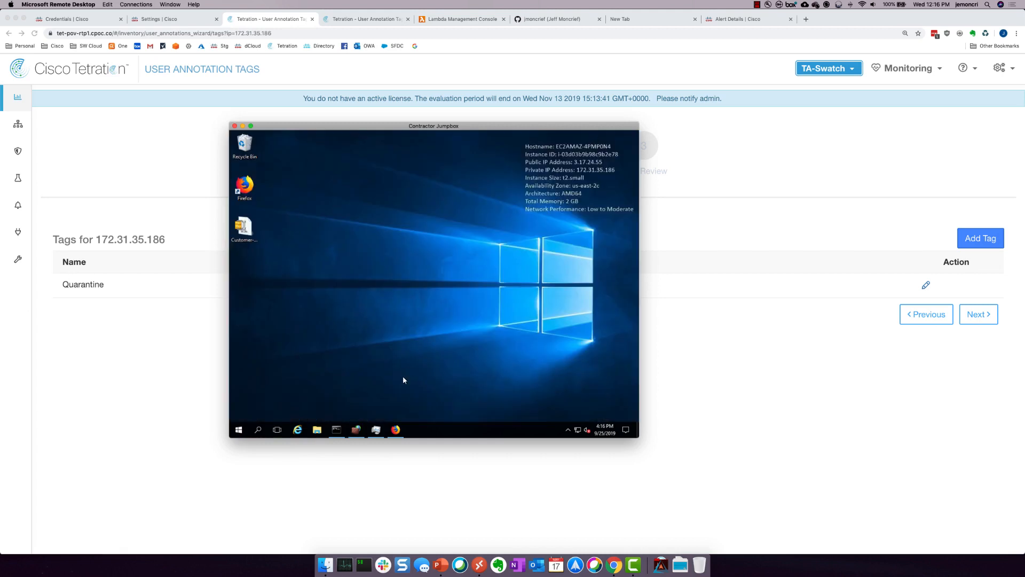
left_click(336, 430)
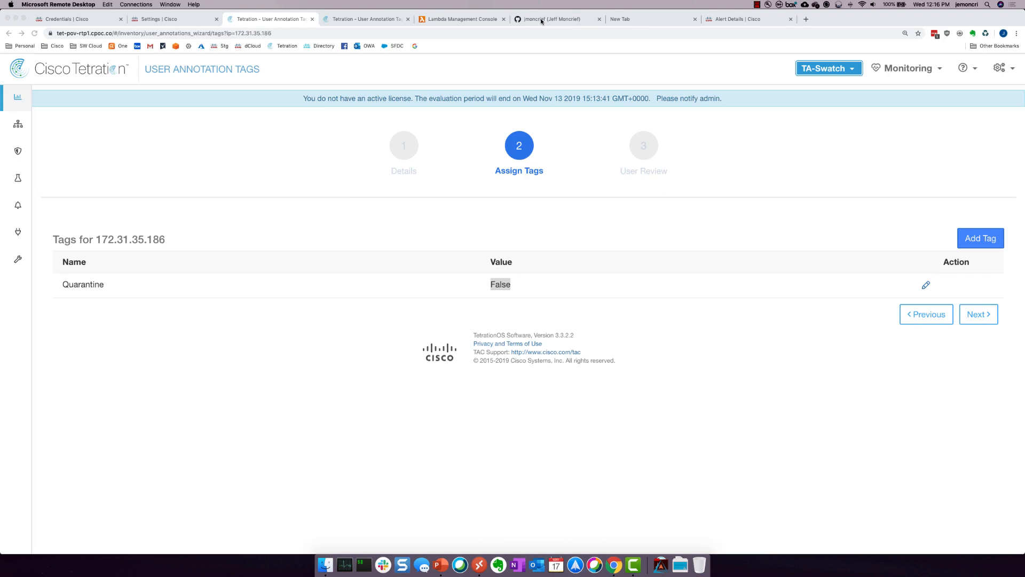
- Open the jmoncrief/stealthwatch repository and view swc_support.py in a new tab
left_click(552, 18)
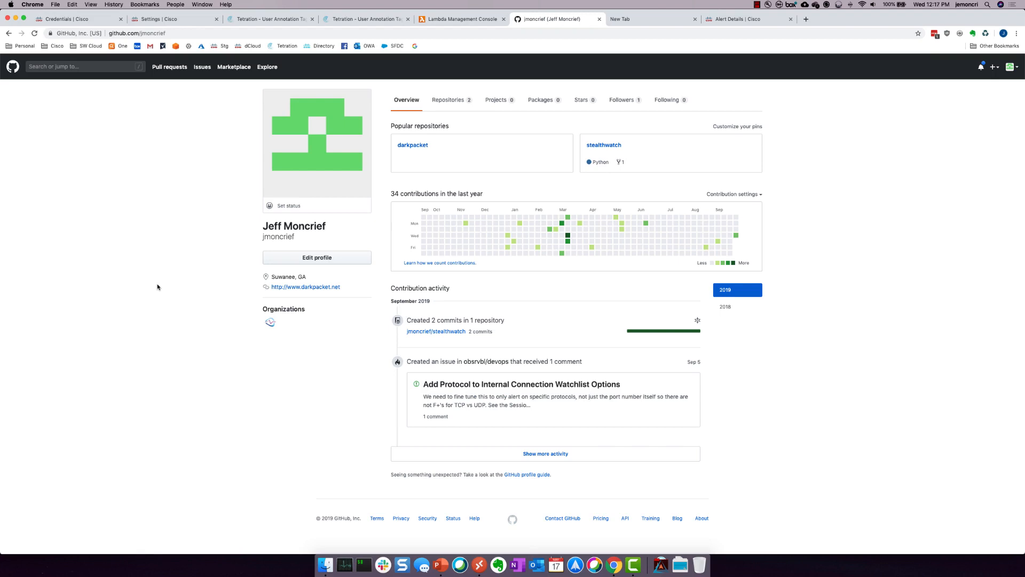
mouse_move(603, 144)
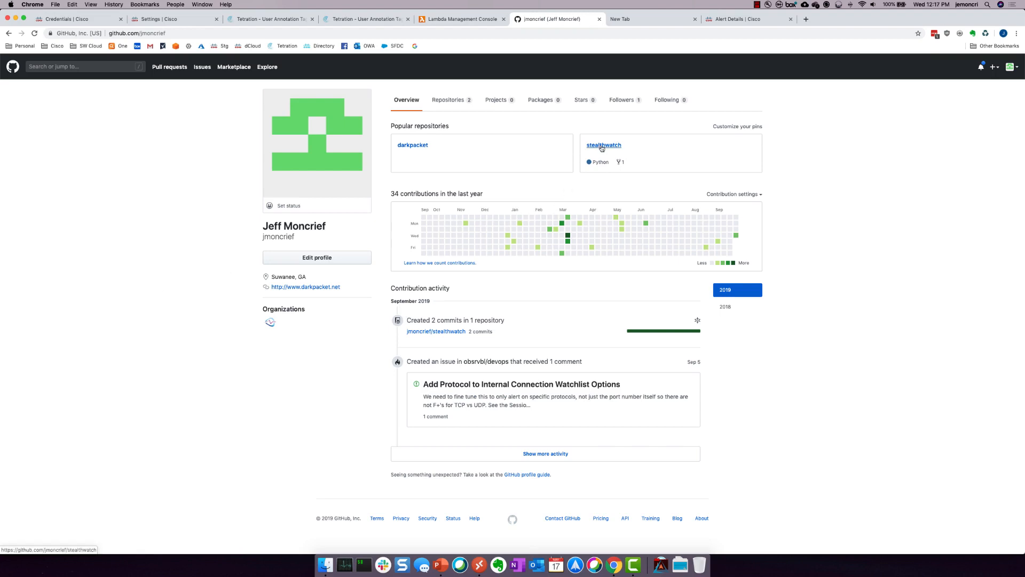
left_click(604, 144)
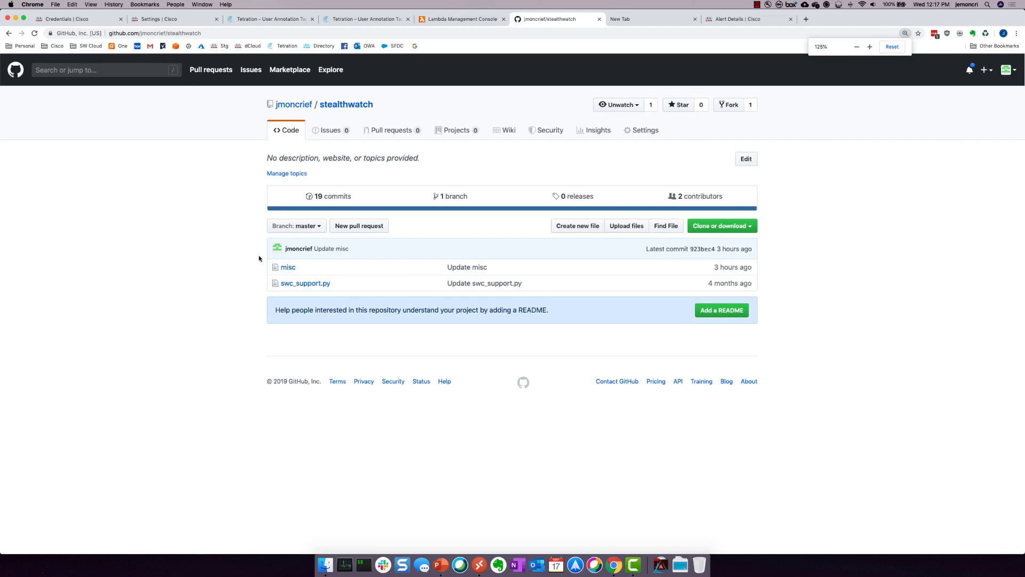
right_click(304, 282)
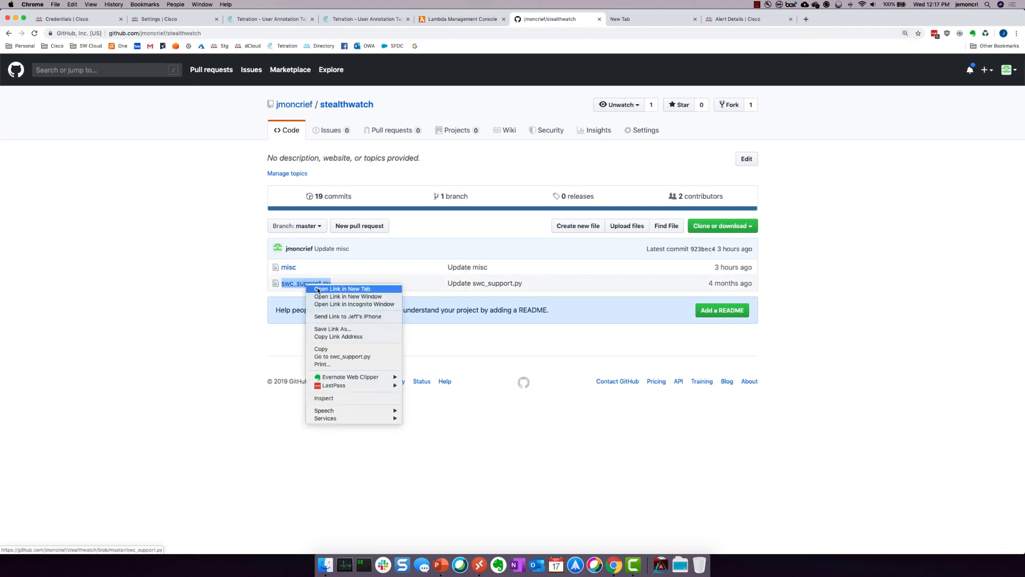
left_click(341, 288)
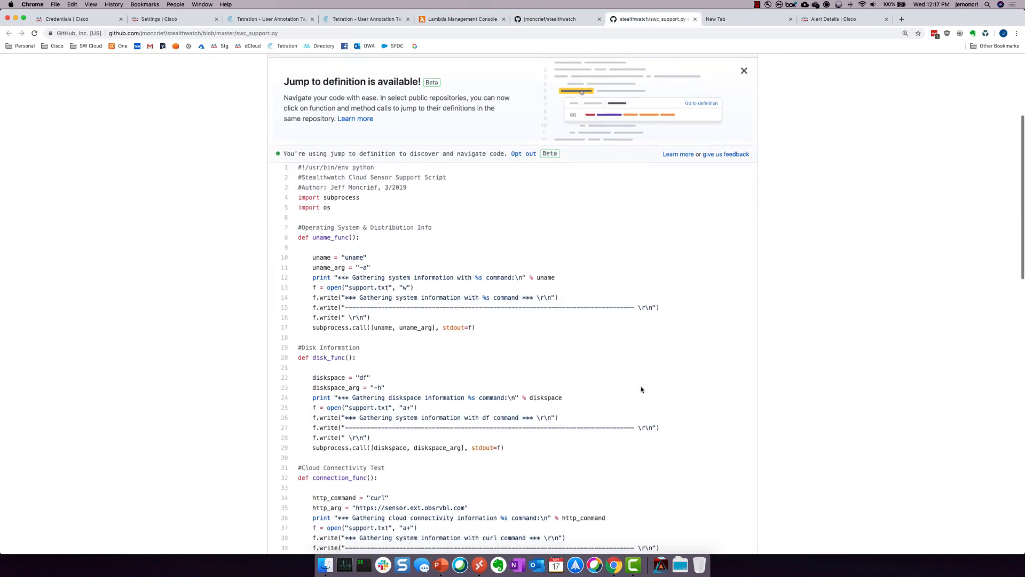
scroll("down", 3)
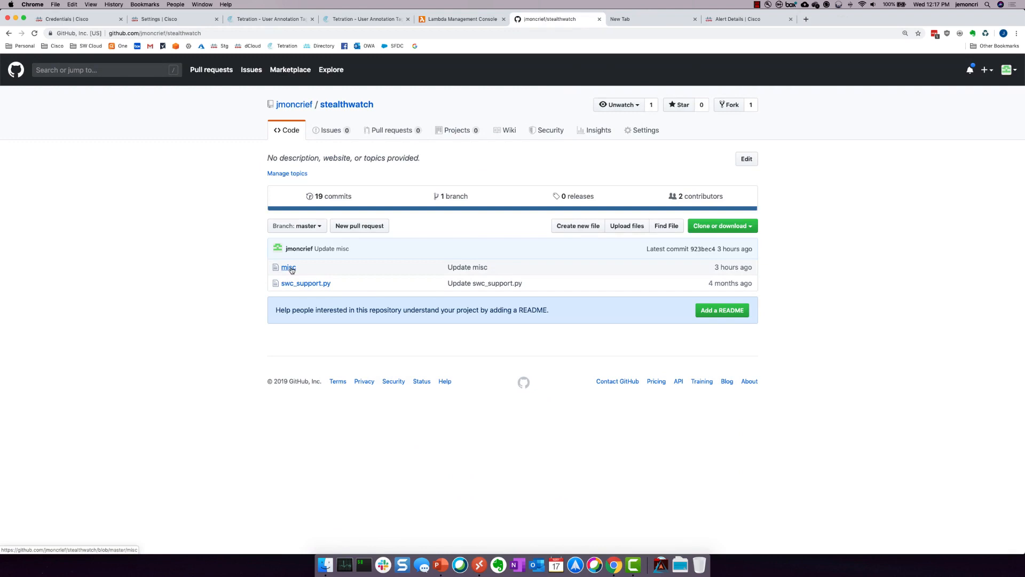
- View the misc file with the wide-open-perms-bucket S3 URL, then go to a blank new tab
left_click(288, 267)
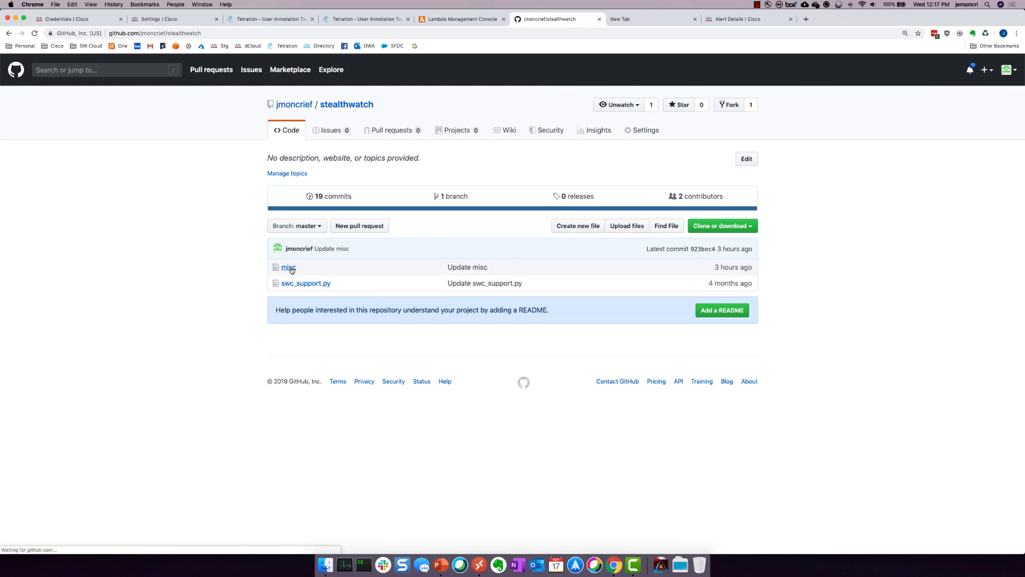
left_click(288, 267)
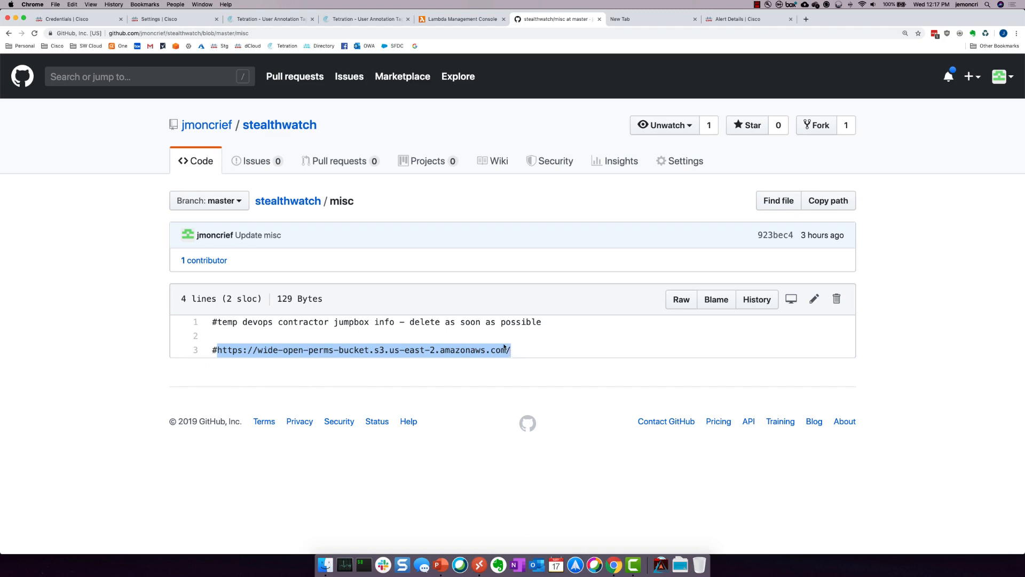
left_click(644, 18)
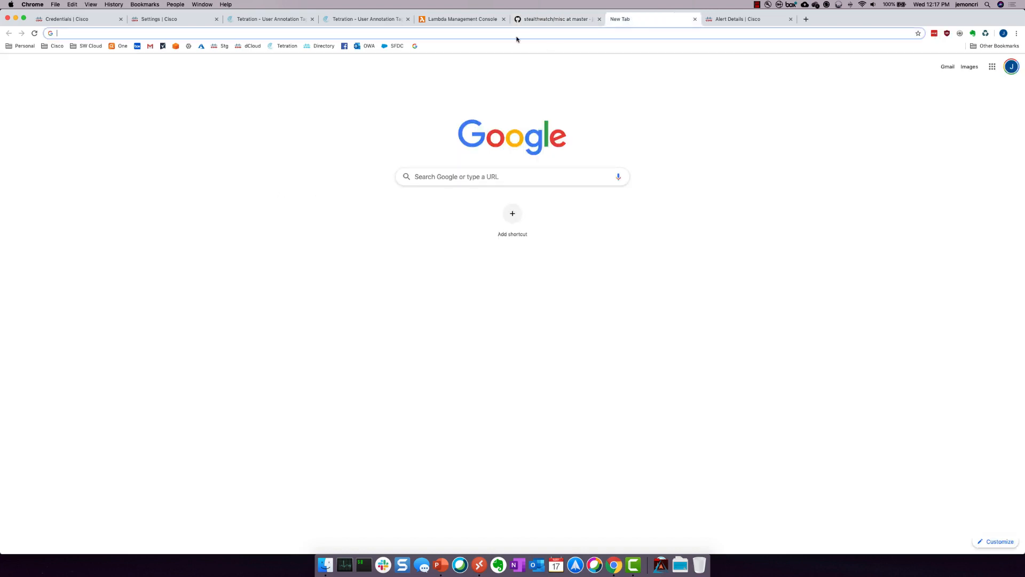
- Browse wide-open-perms-bucket.s3.us-east-2.amazonaws.com and open contractor_jumpbox_deleteme.txt revealing jumpbox credentials
type("wide-open-perms-bucket.s3.us-east-2.amazonaws.com")
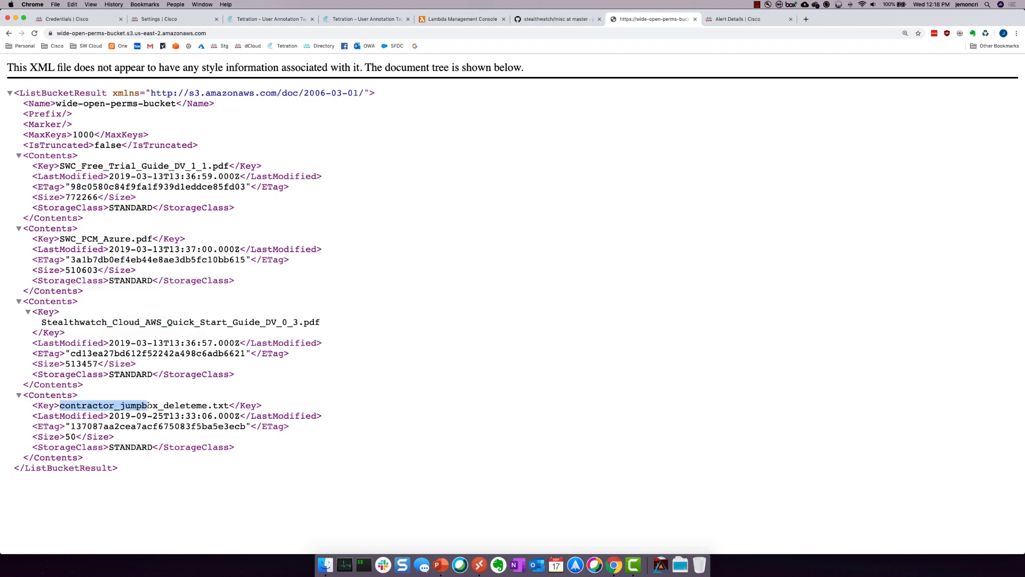
left_click_drag(149, 405, 228, 405)
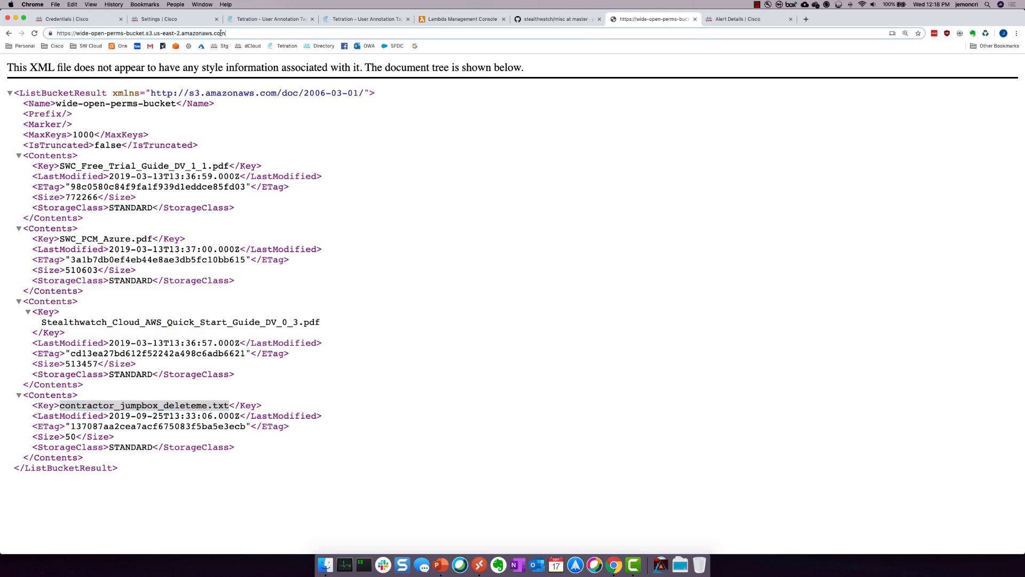
left_click(163, 33)
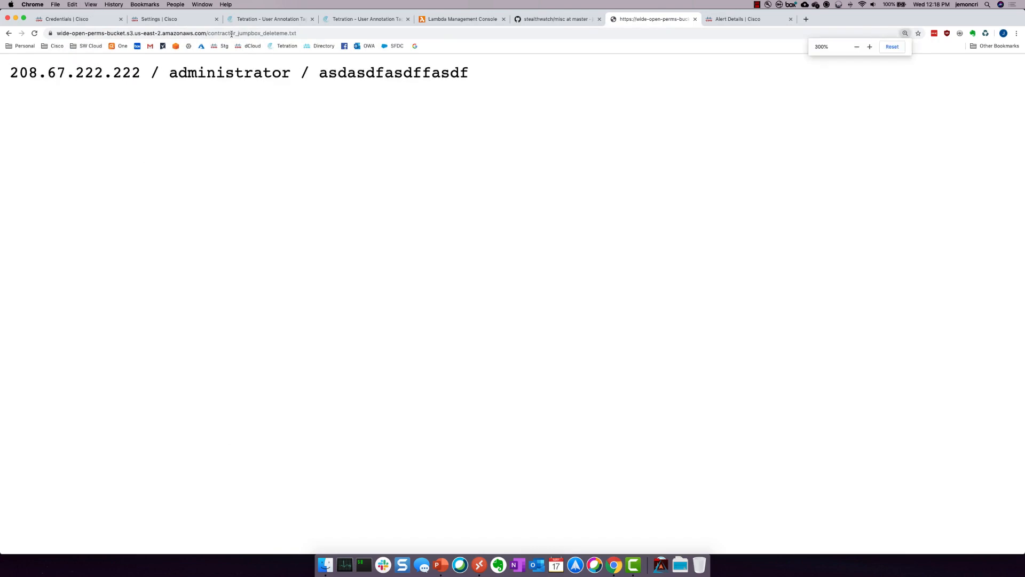
left_click(905, 33)
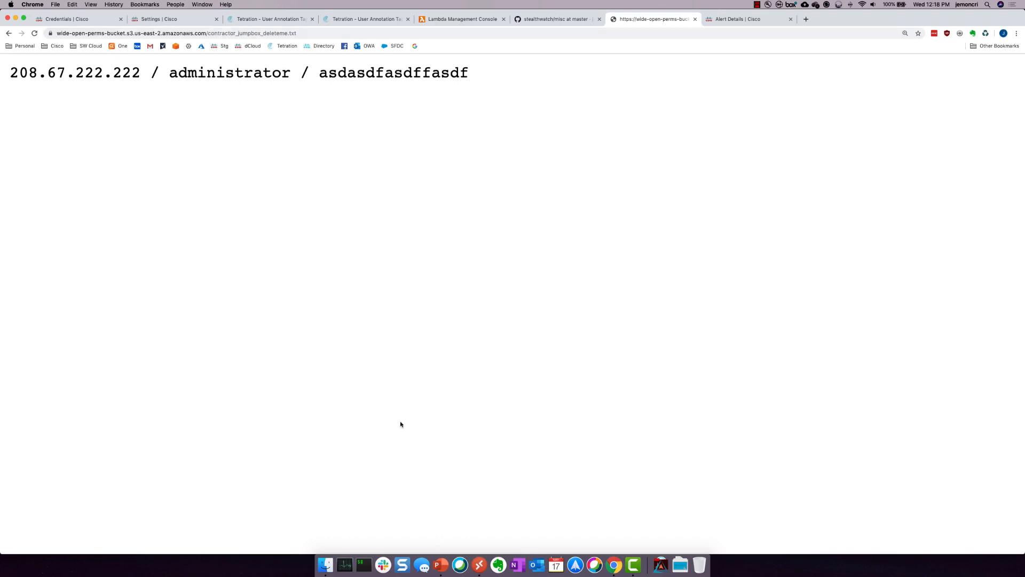
- On the Contractor Jumpbox session, inspect the Customer-Database-Backup zip and bring up Dropbox in Firefox
left_click(479, 564)
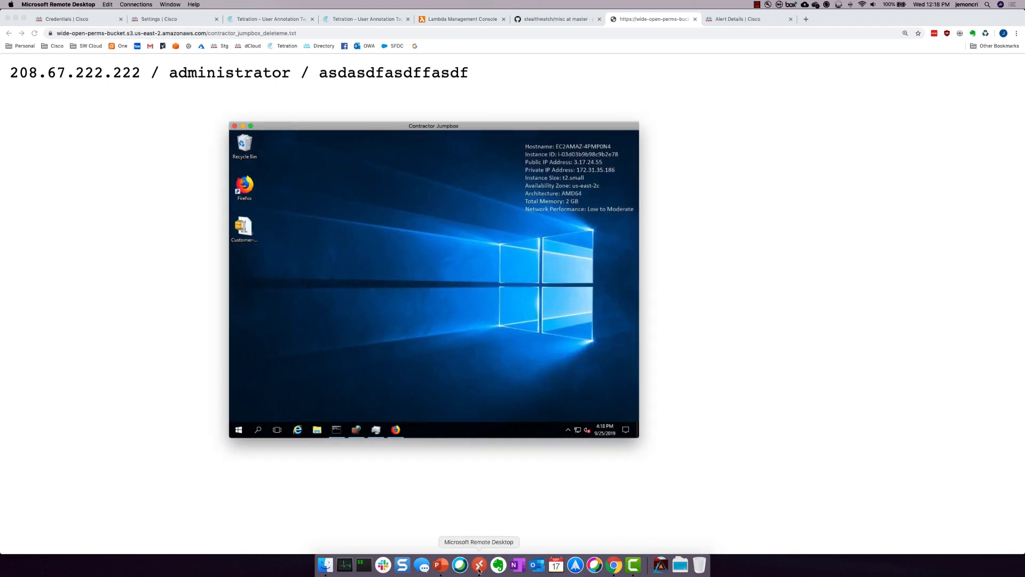
mouse_move(305, 242)
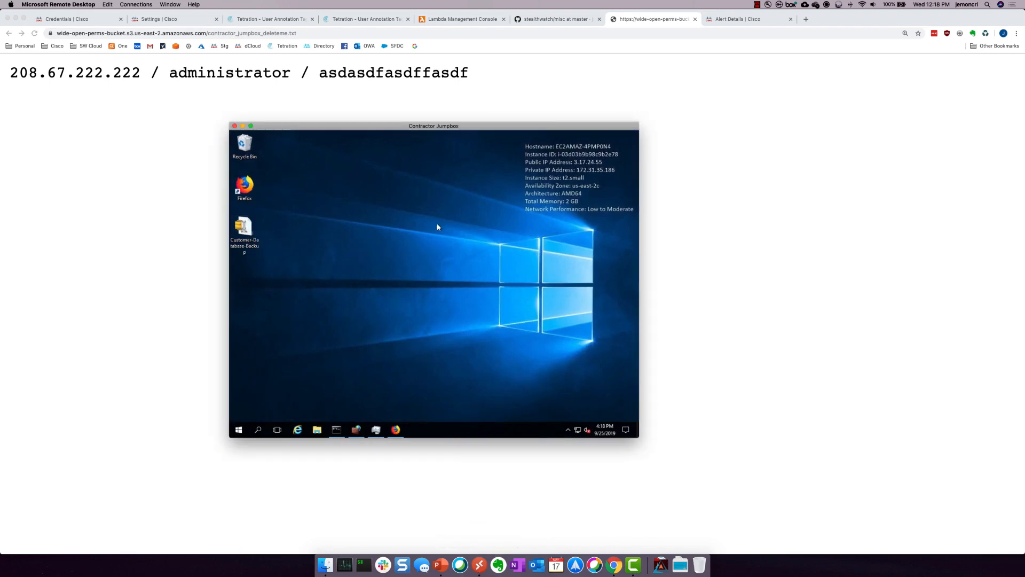
left_click(243, 229)
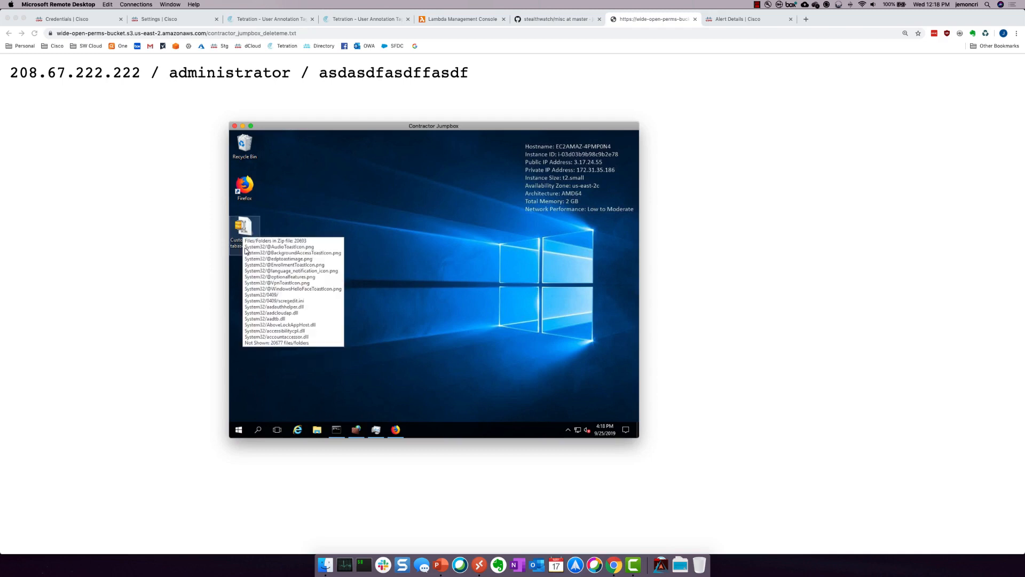
mouse_move(342, 271)
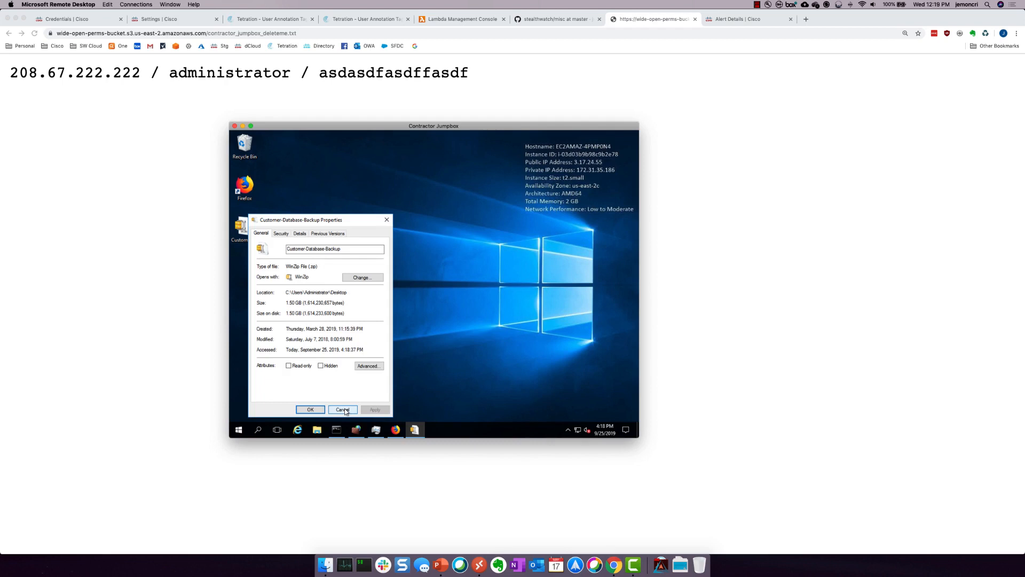
left_click(342, 409)
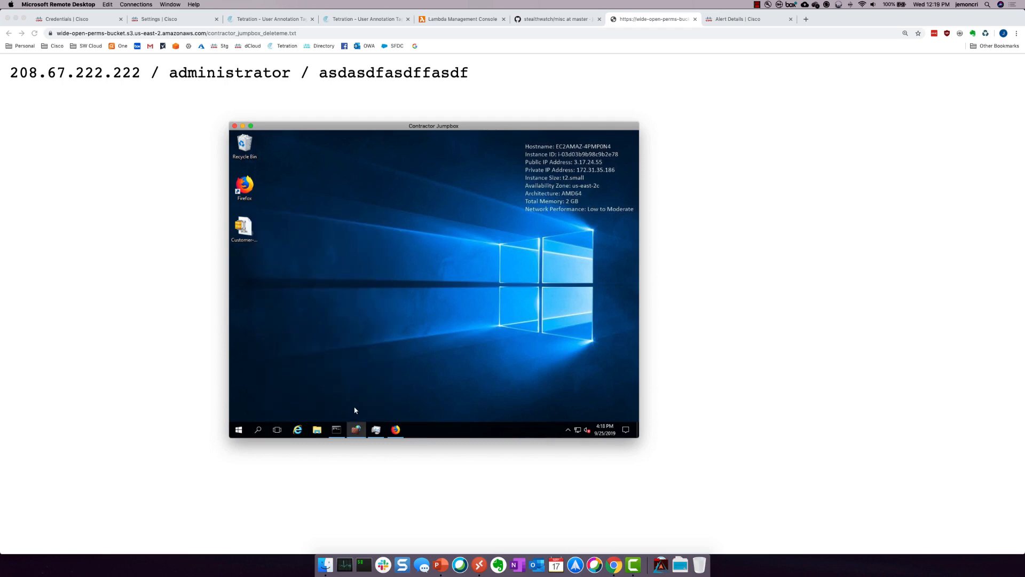
mouse_move(415, 358)
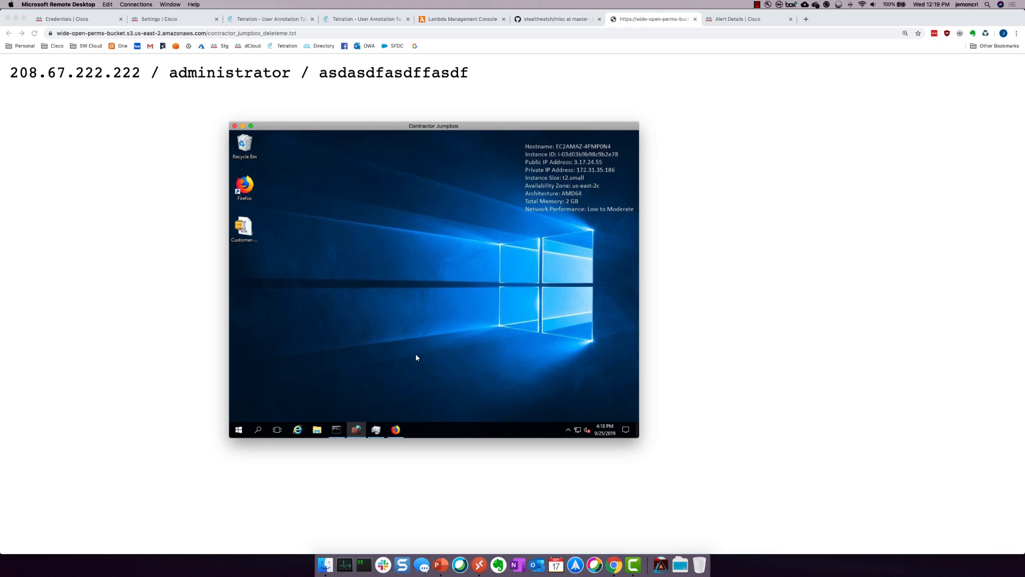
mouse_move(421, 359)
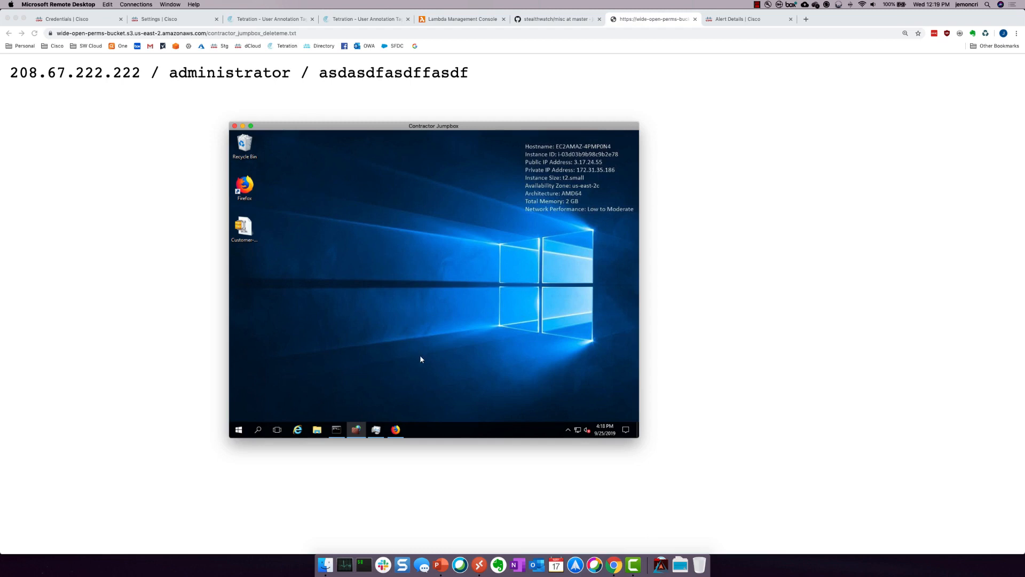
mouse_move(338, 245)
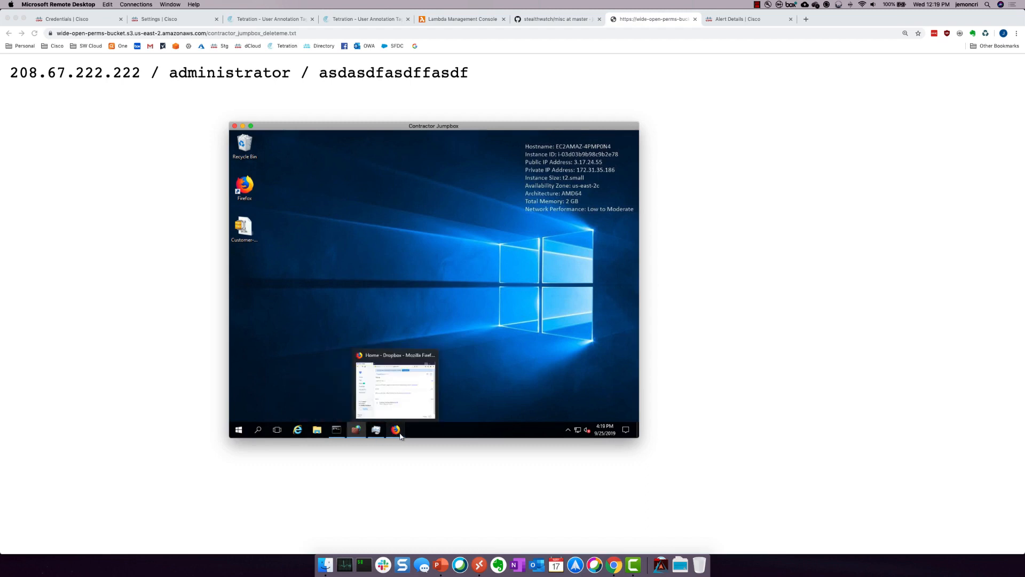
left_click(395, 429)
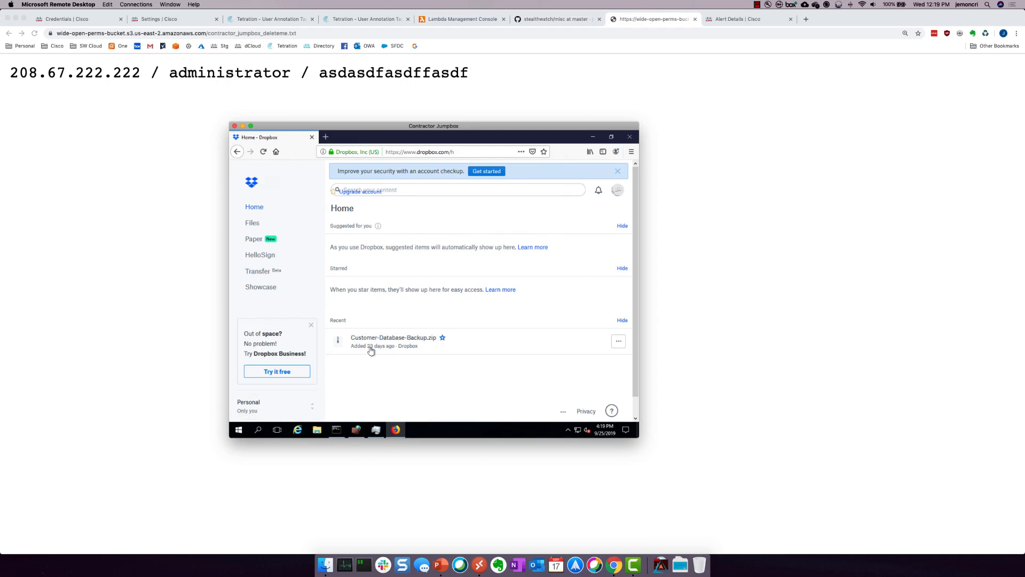
mouse_move(454, 371)
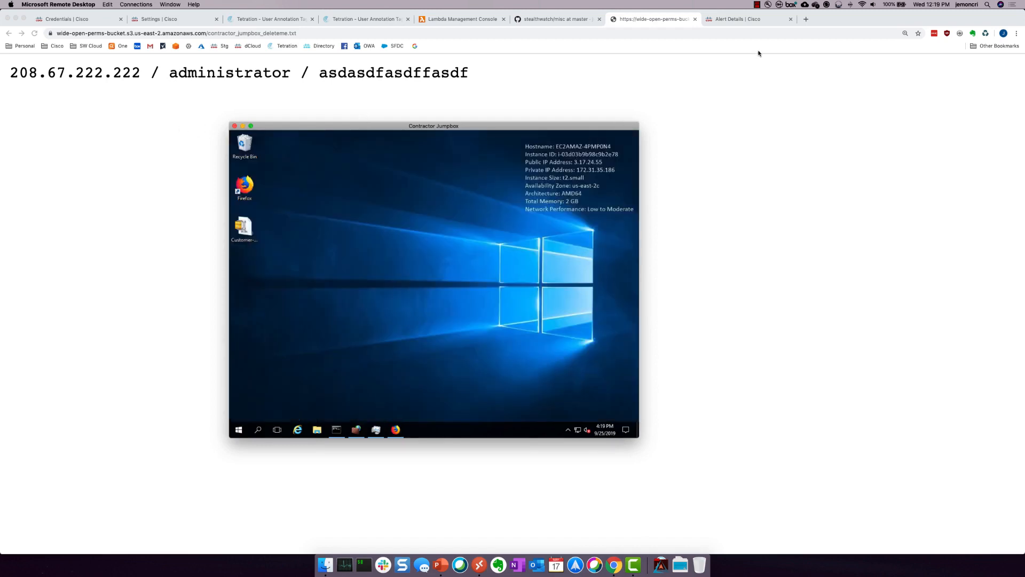
- Review the Outbound Traffic Spike alert for i-03d03b9b98c9b2e78 showing 3,691,496,769 bytes to DropboxServer
left_click(739, 19)
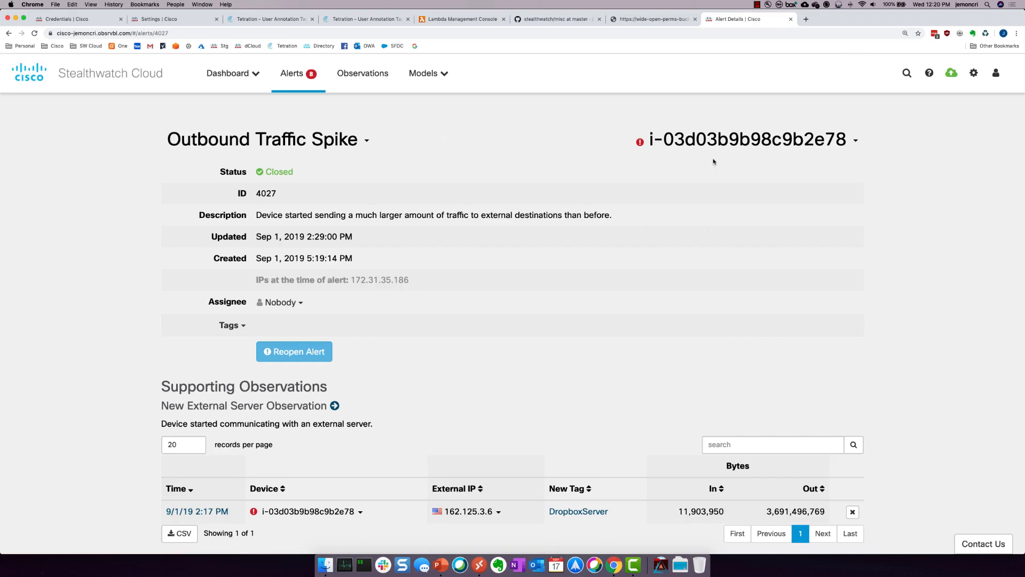
mouse_move(640, 142)
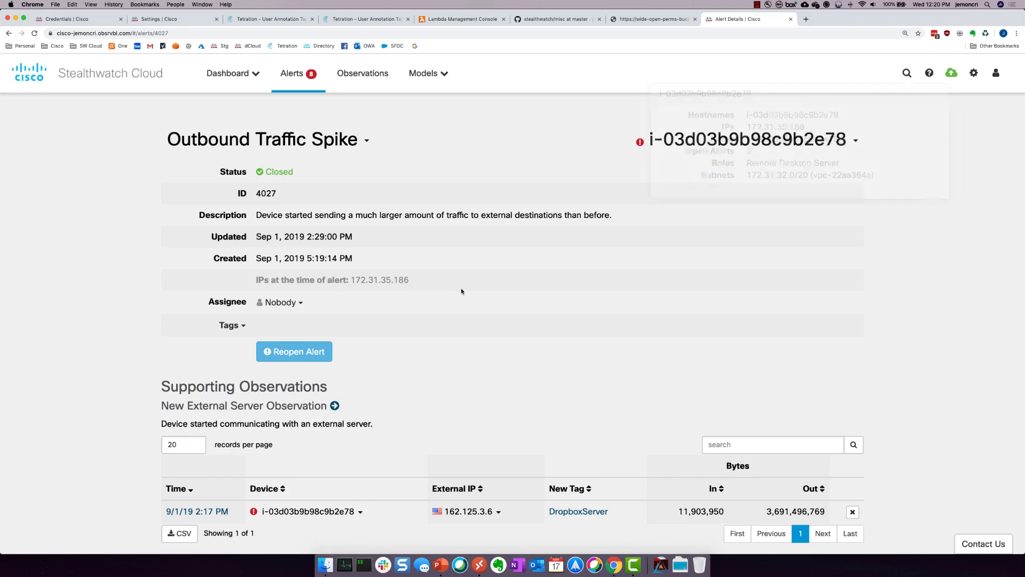
scroll("down", 3)
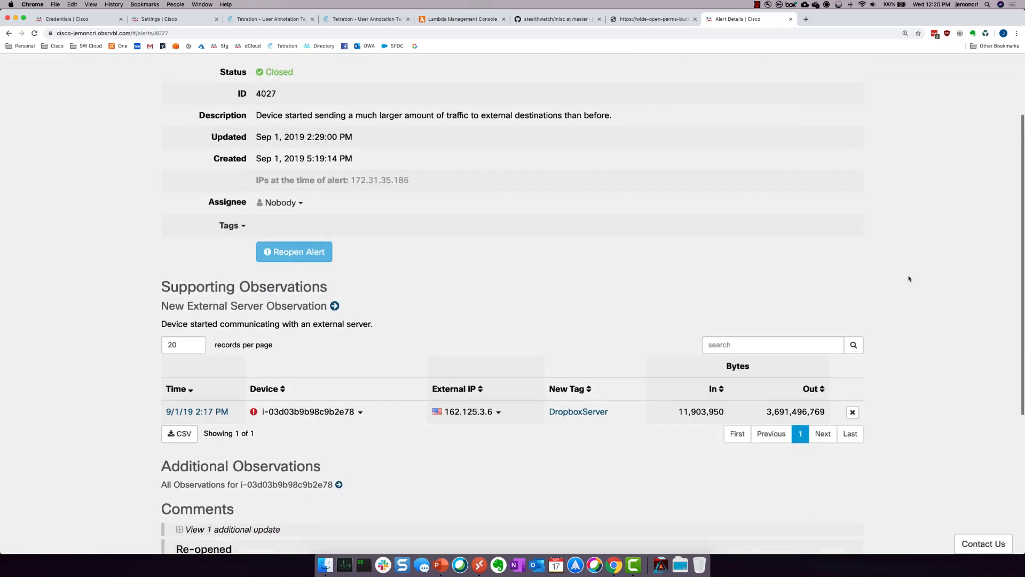
scroll("down", 3)
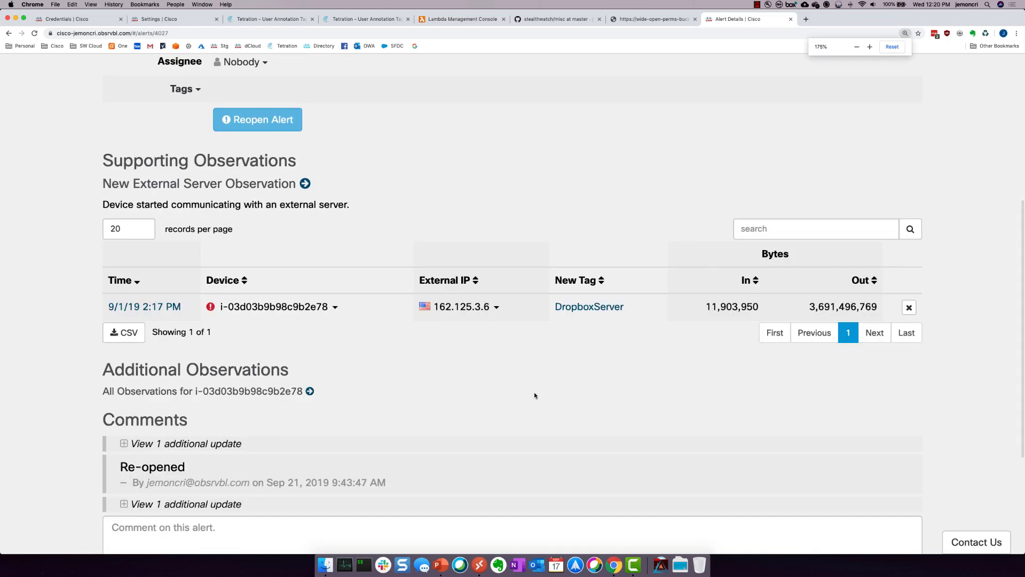
mouse_move(144, 306)
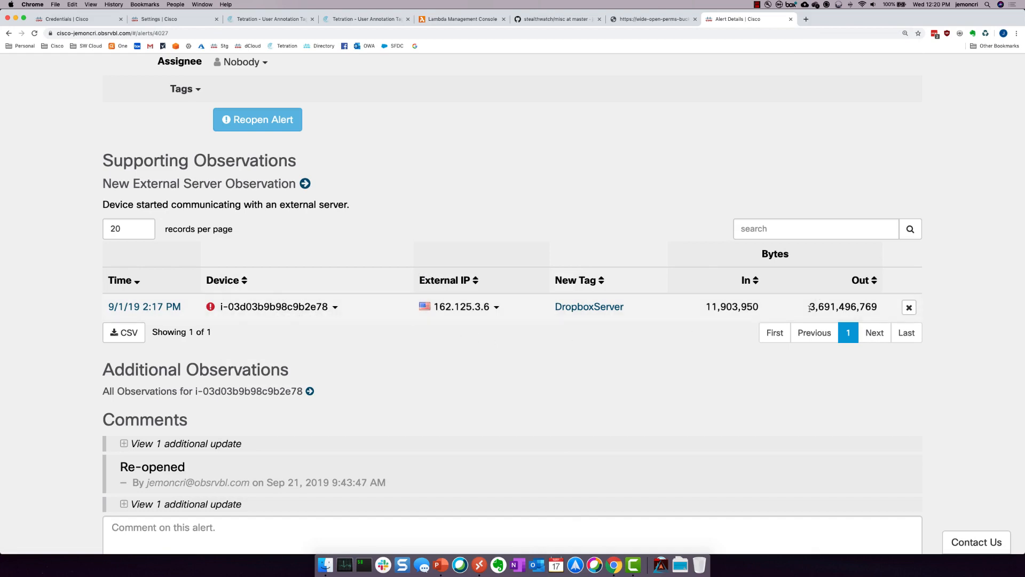
scroll("down", 3)
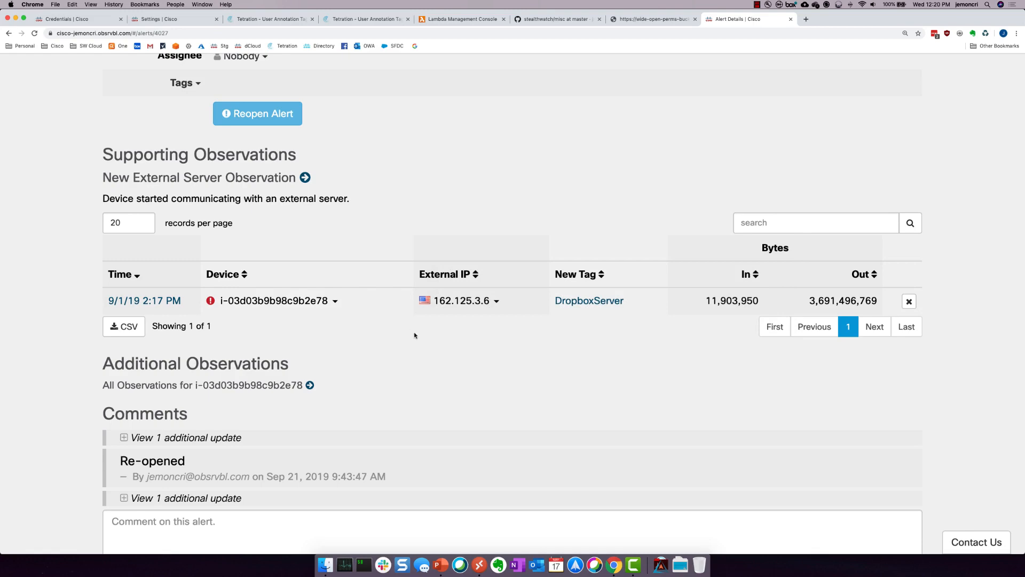
mouse_move(645, 186)
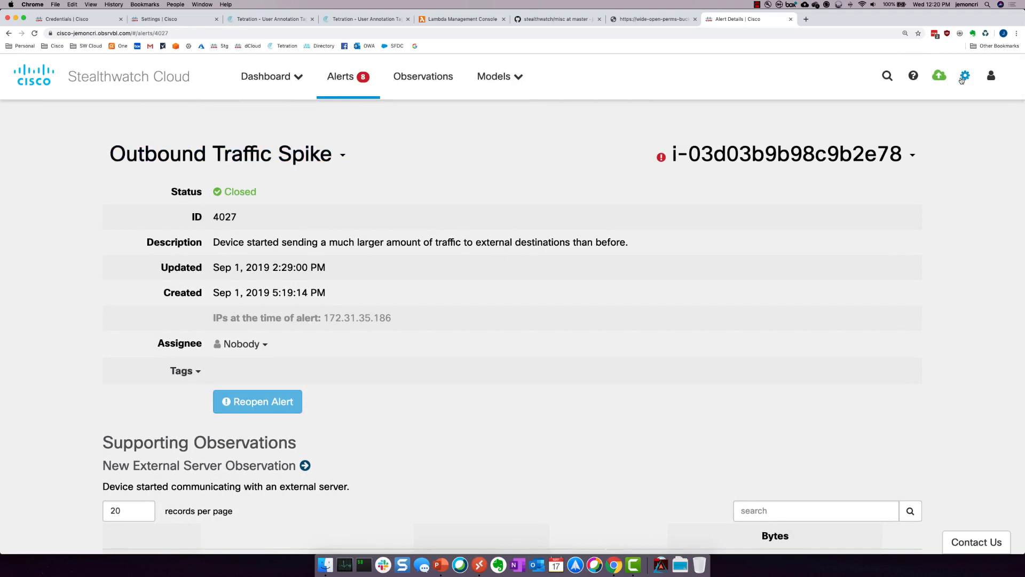
left_click(173, 19)
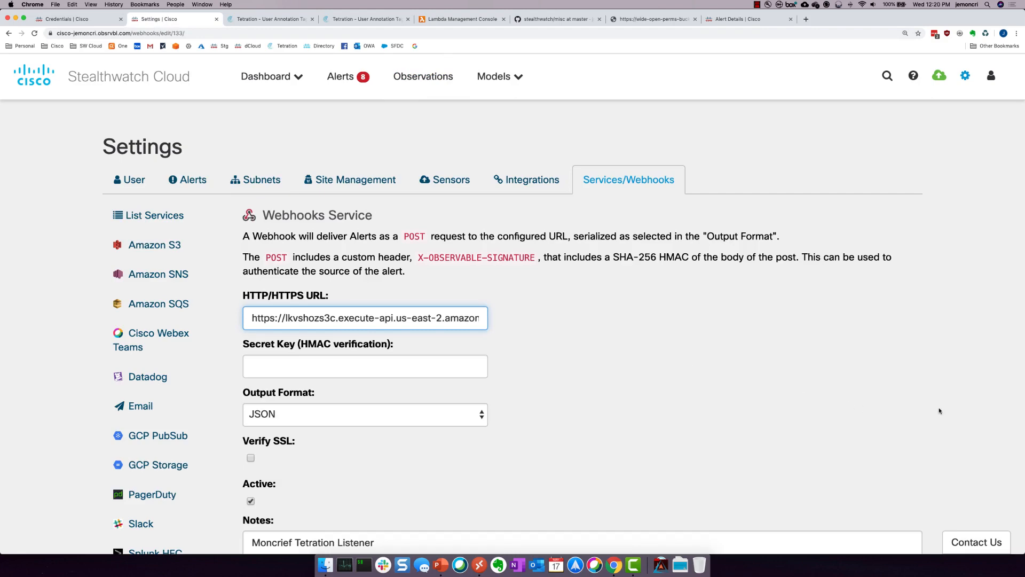
scroll("down", 3)
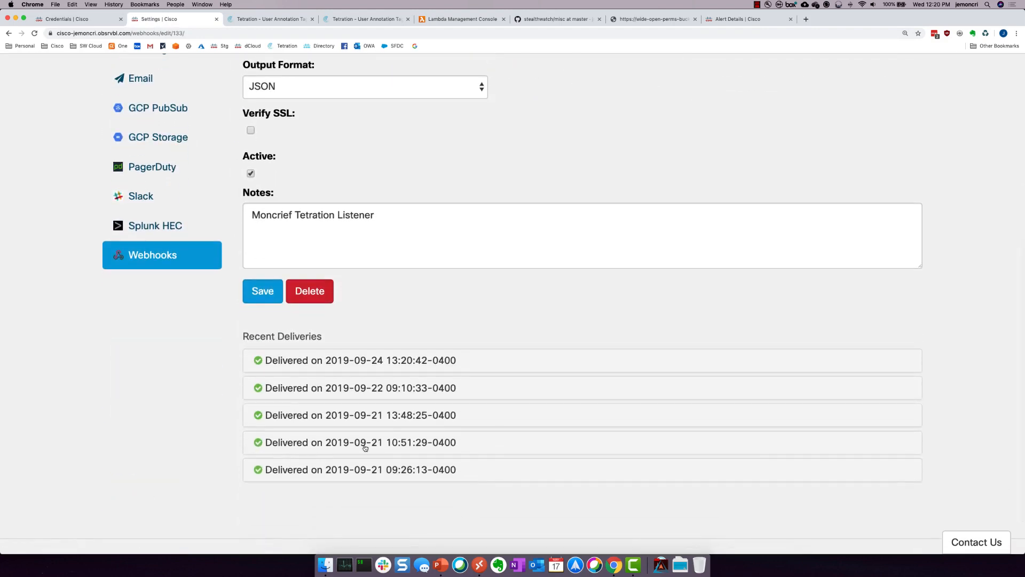
left_click(360, 442)
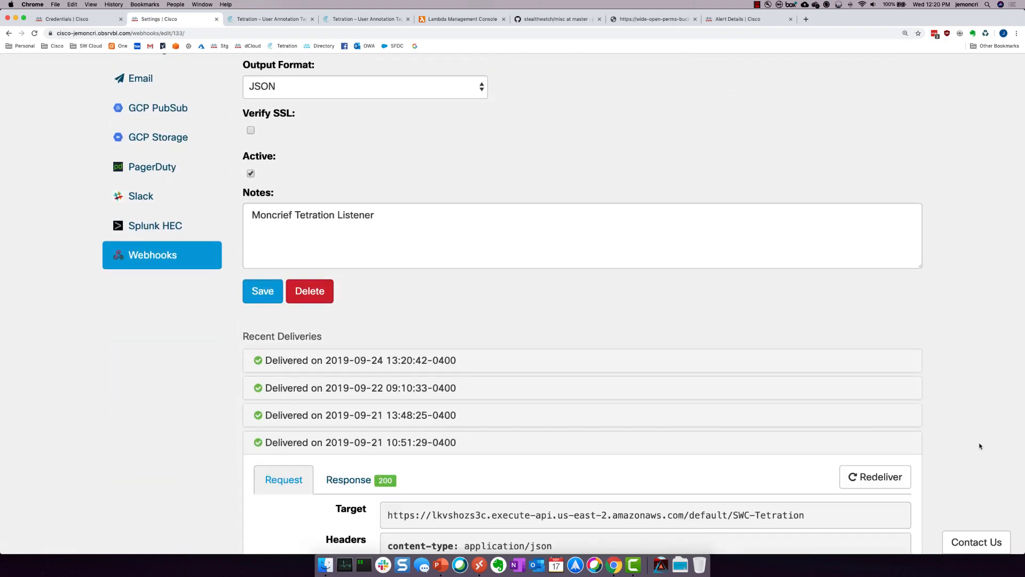
scroll("down", 3)
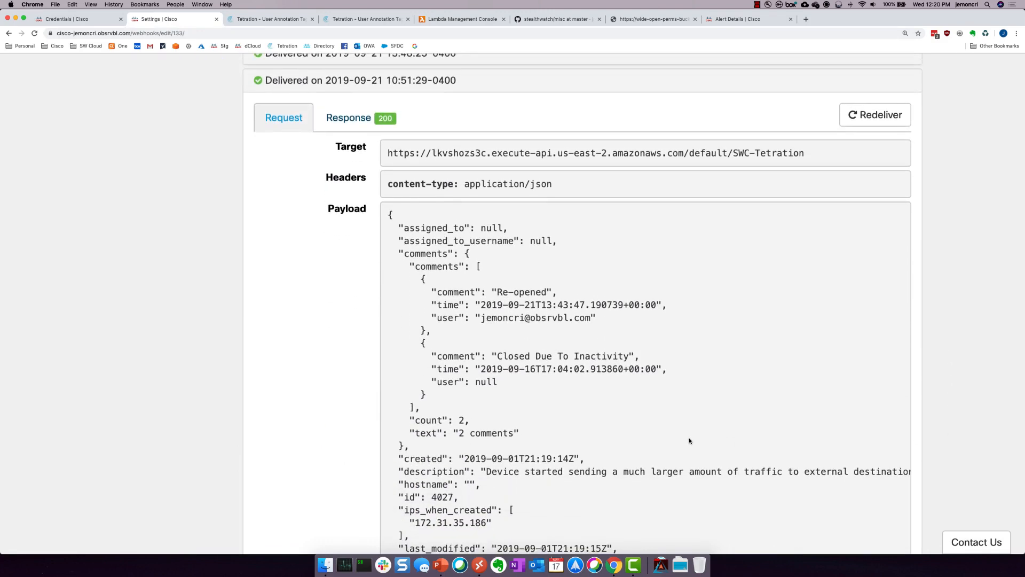
scroll("down", 3)
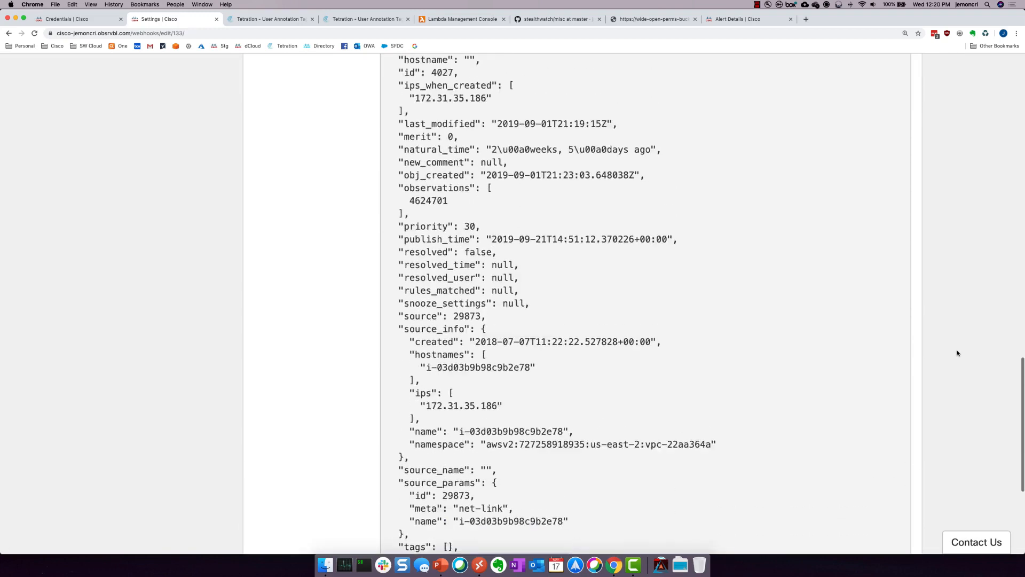
scroll("up", 3)
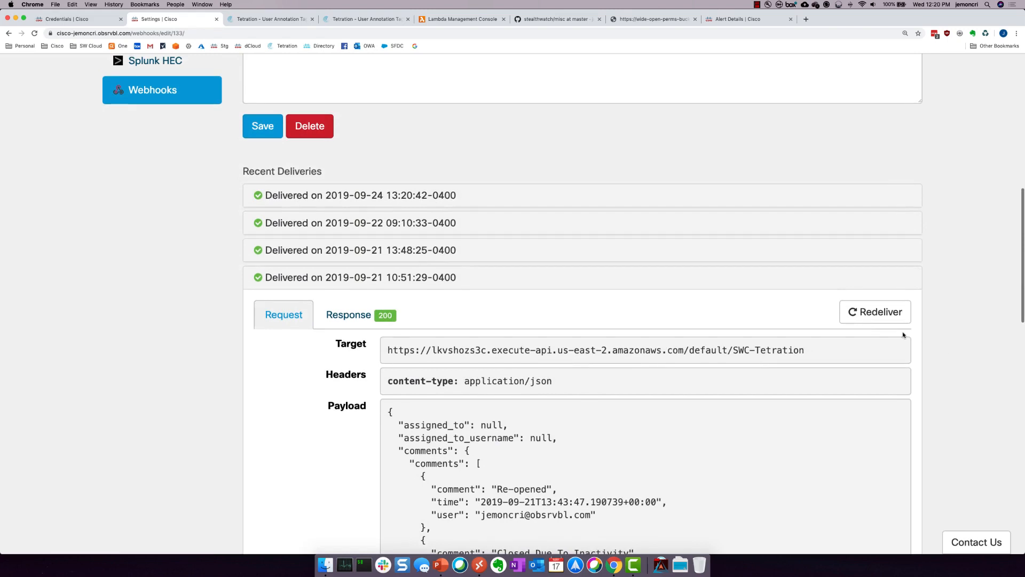
mouse_move(875, 316)
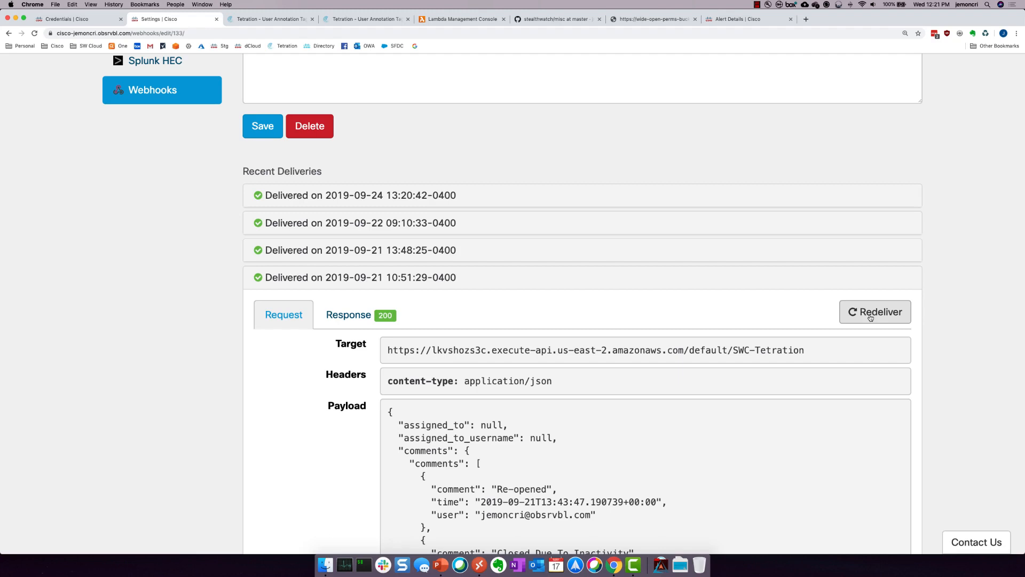
- Redeliver that delivery and view its 200 response reading "Hello from Lambda!"
left_click(875, 311)
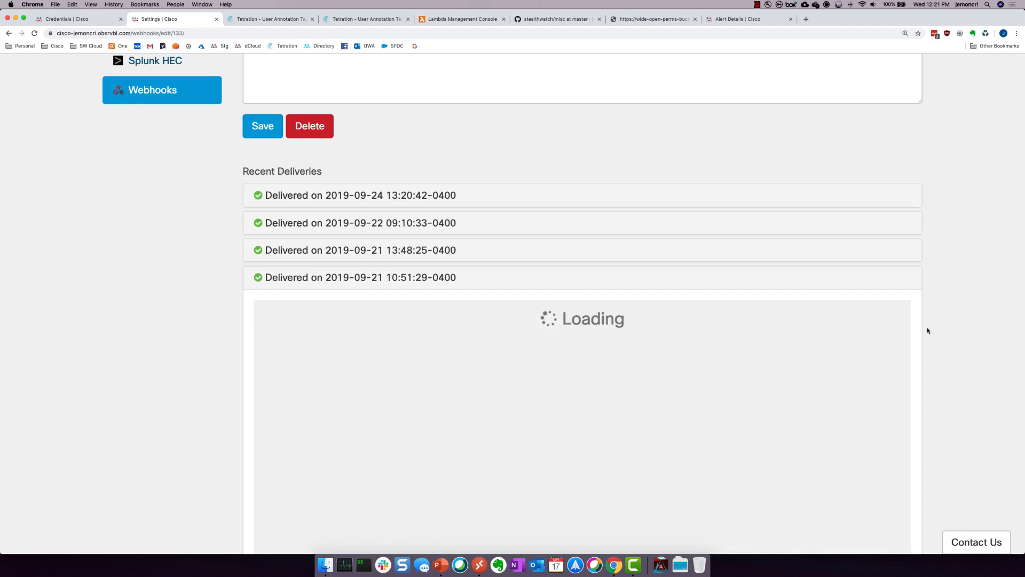
left_click(360, 276)
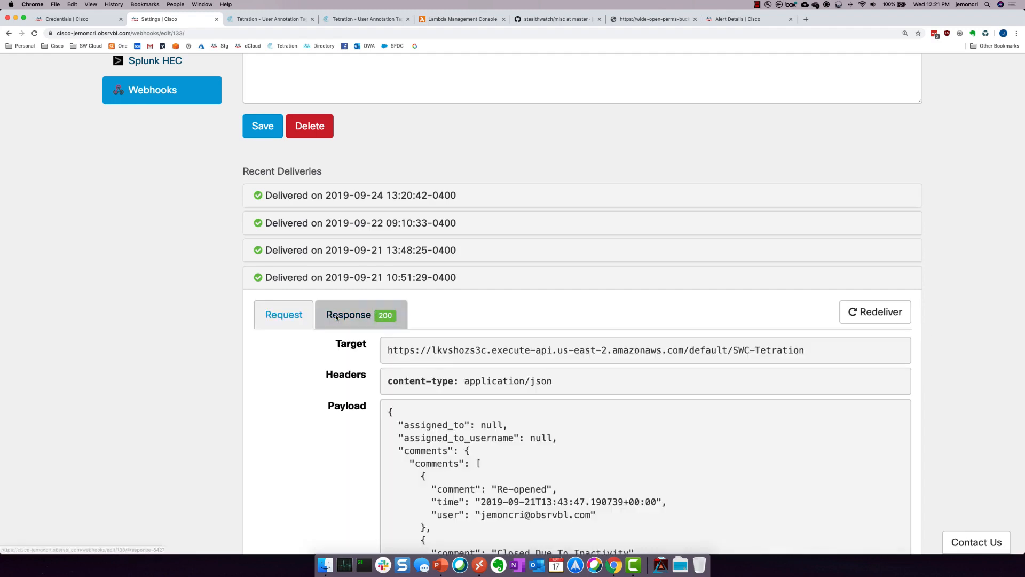
left_click(348, 314)
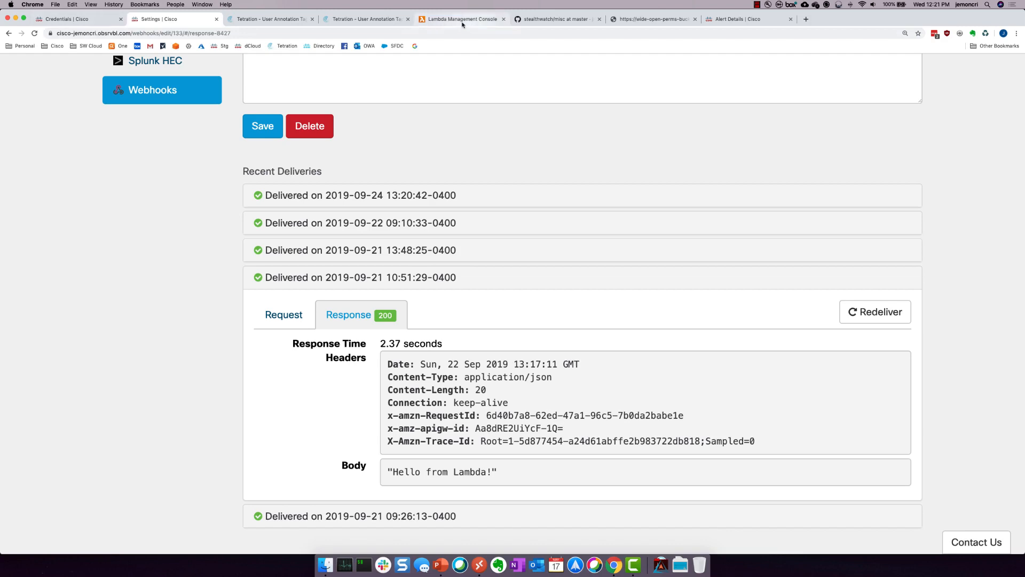
- From the SWC-Tetration Lambda function's Monitoring view, go to its logs in CloudWatch
left_click(462, 19)
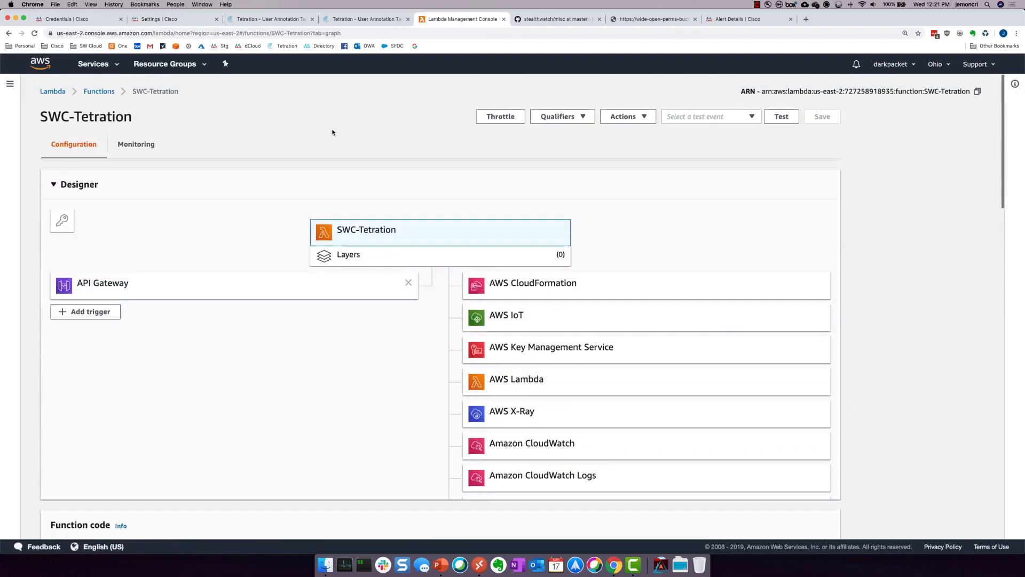
left_click(136, 144)
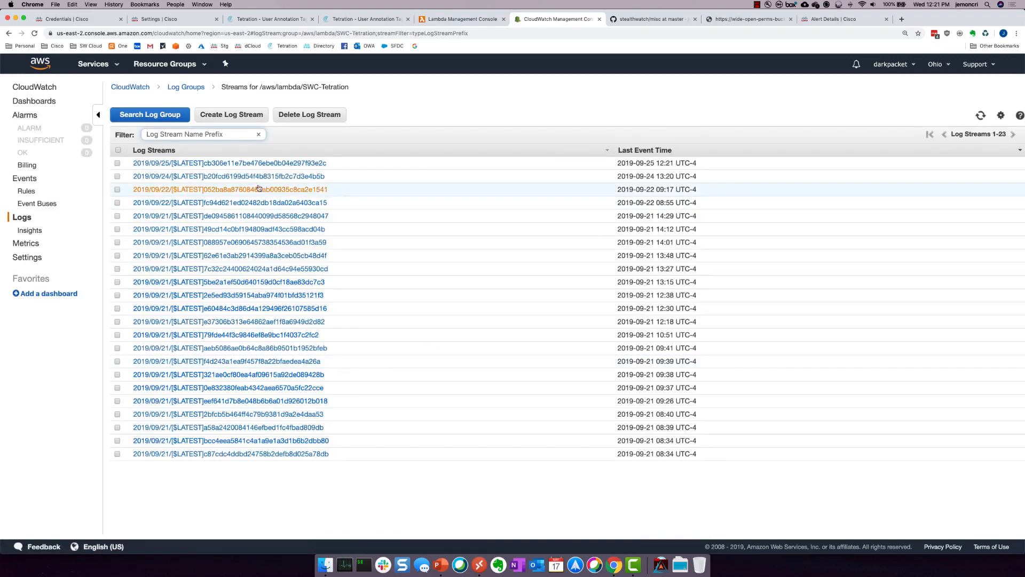
- Open the newest log stream and expand the Outbound Traffic Spike and Quarantining 172.31.35.186 events
left_click(117, 163)
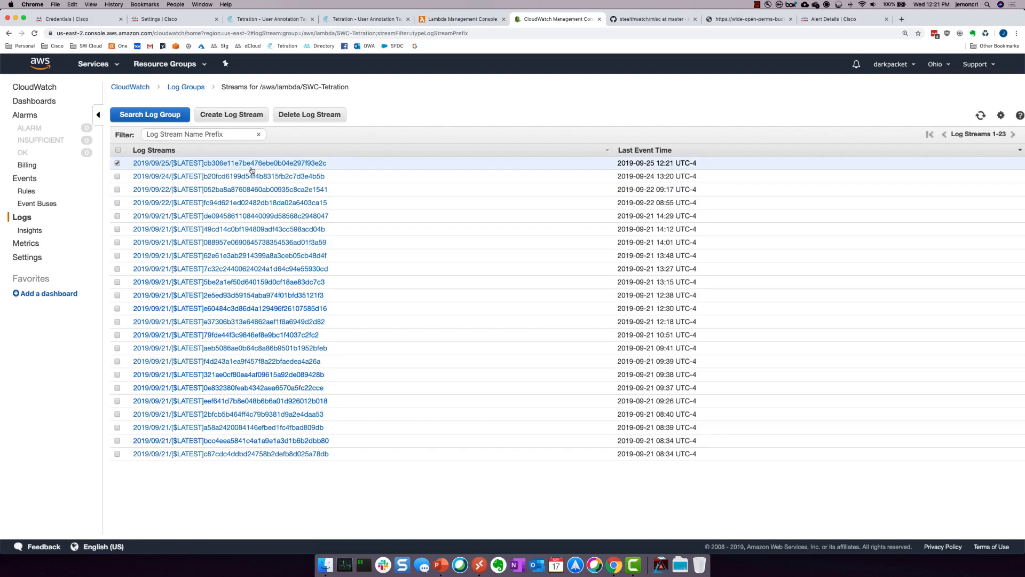
left_click(229, 162)
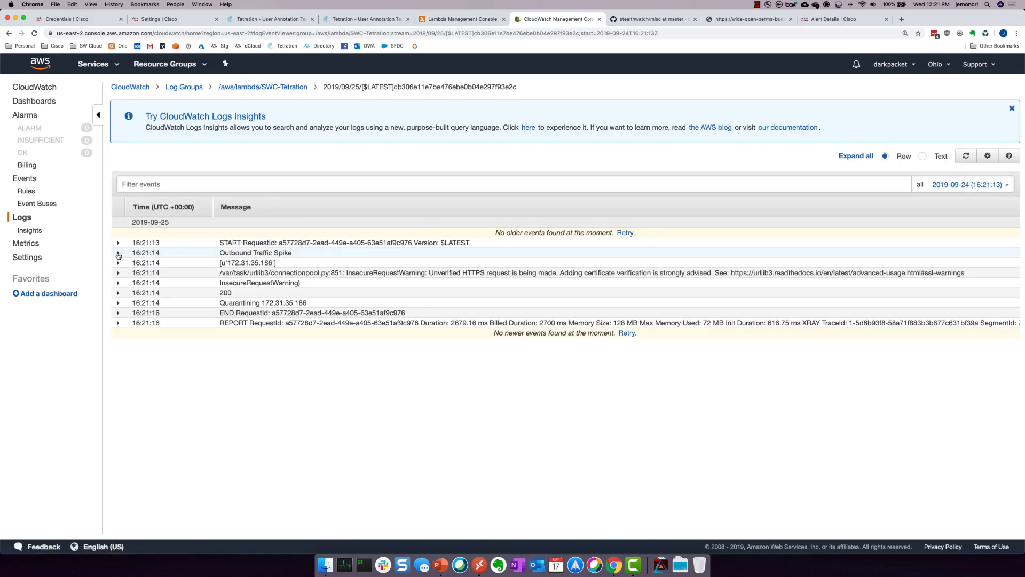
left_click(117, 253)
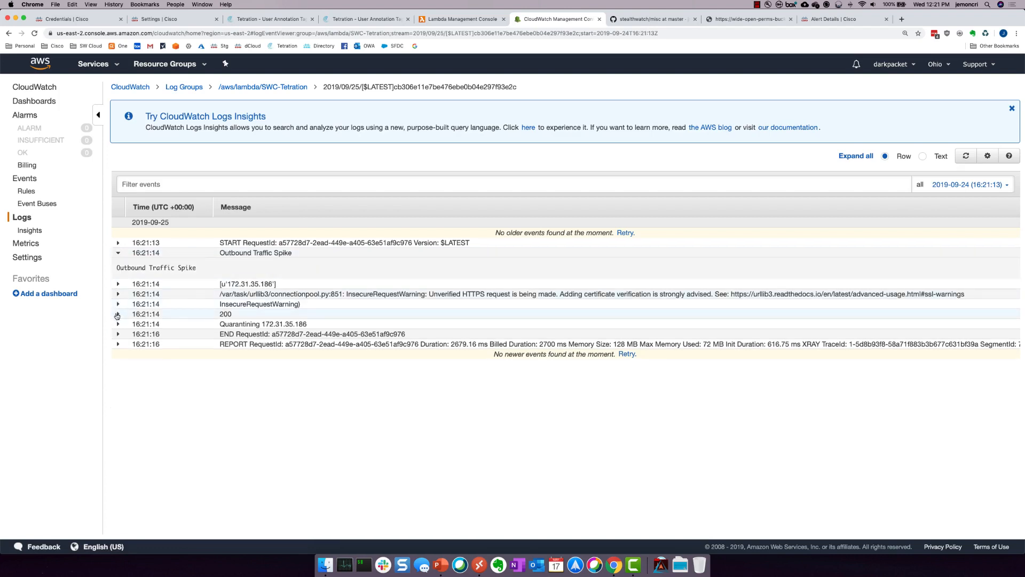
left_click(118, 324)
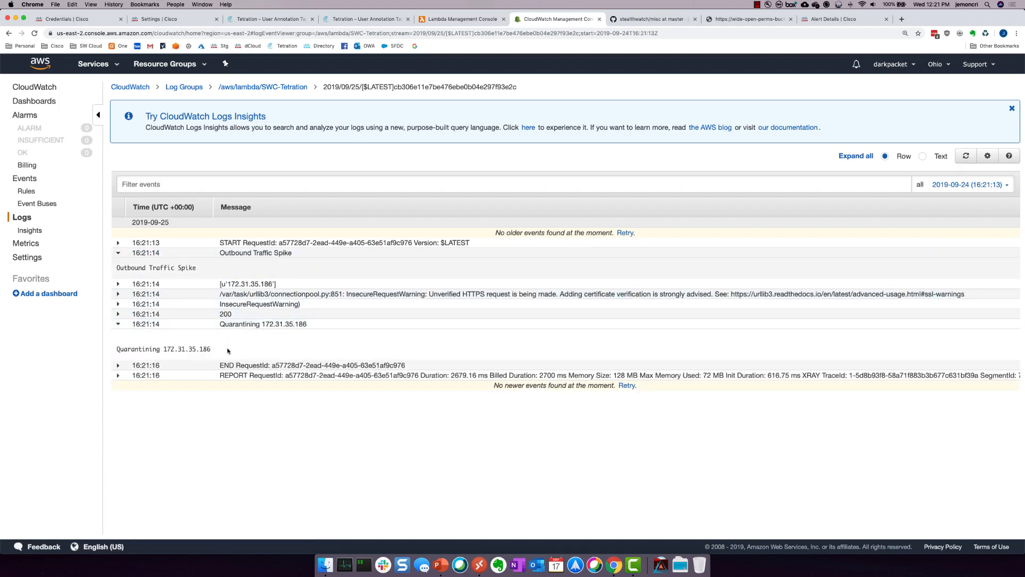
double_click(186, 348)
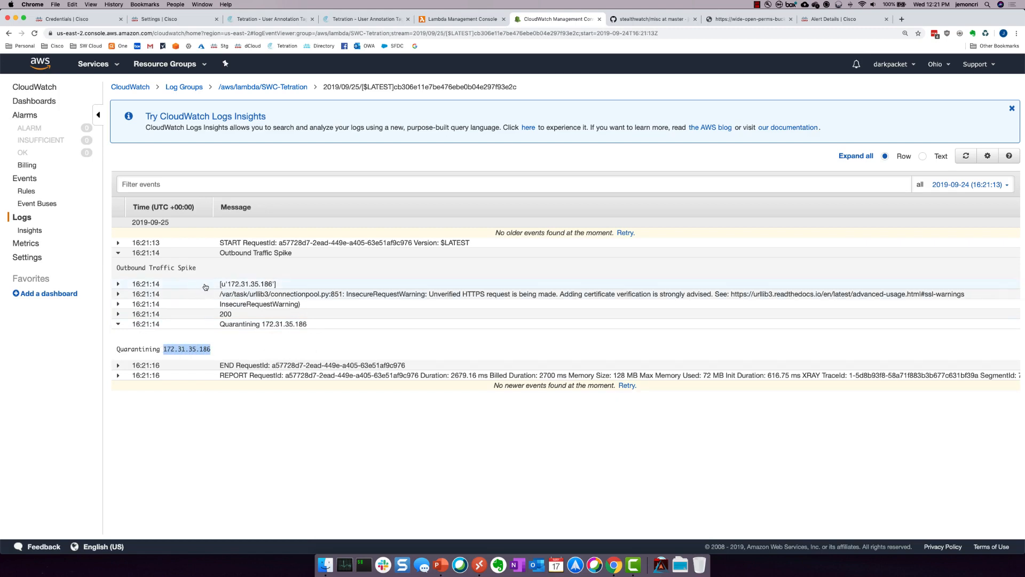
mouse_move(212, 274)
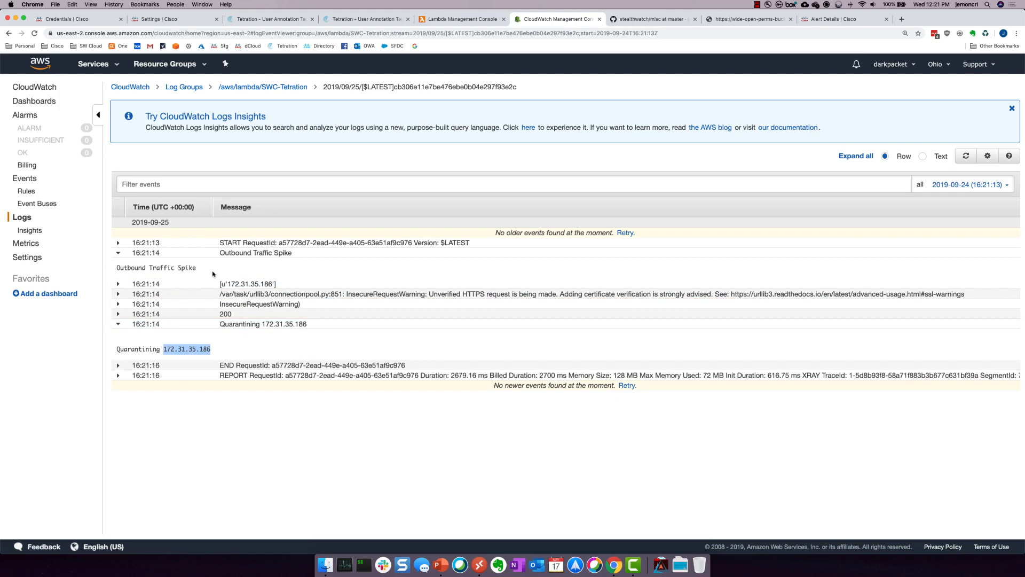
mouse_move(331, 171)
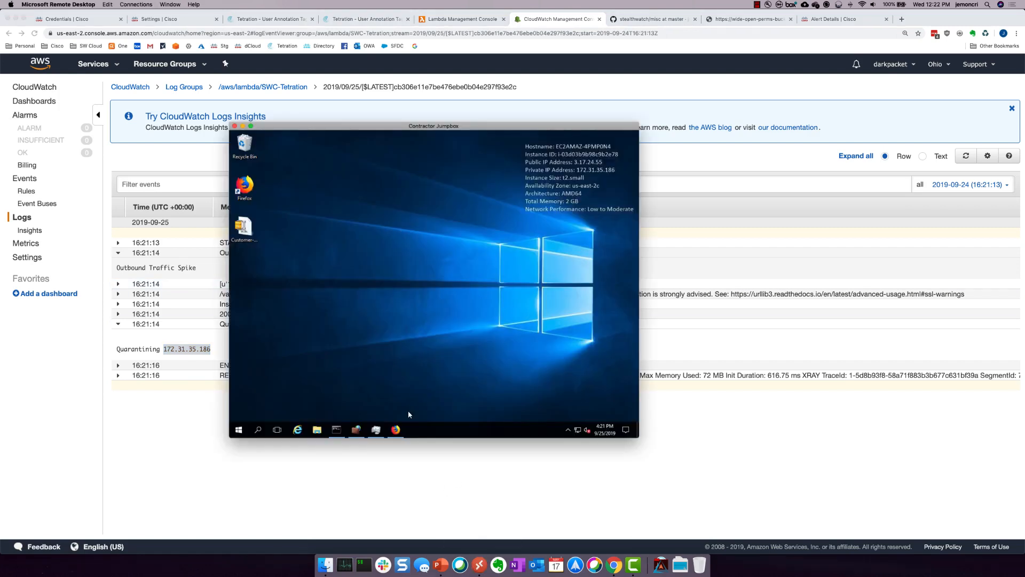
- Stop the jumpbox's failing ping, view the Tetration outbound firewall rules, and return to the 172.31.35.186 tags page
left_click(336, 429)
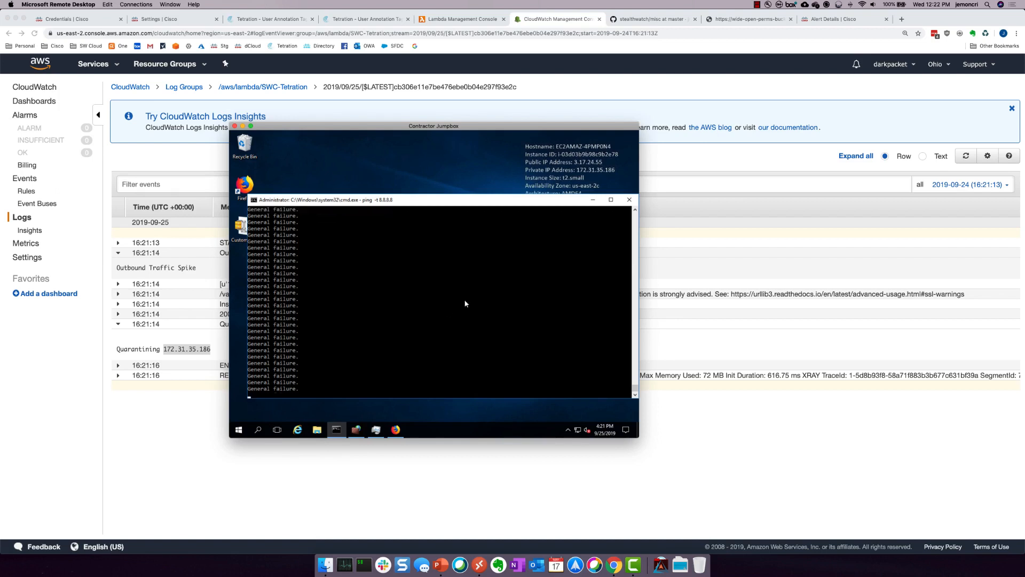
key("ctrl+c")
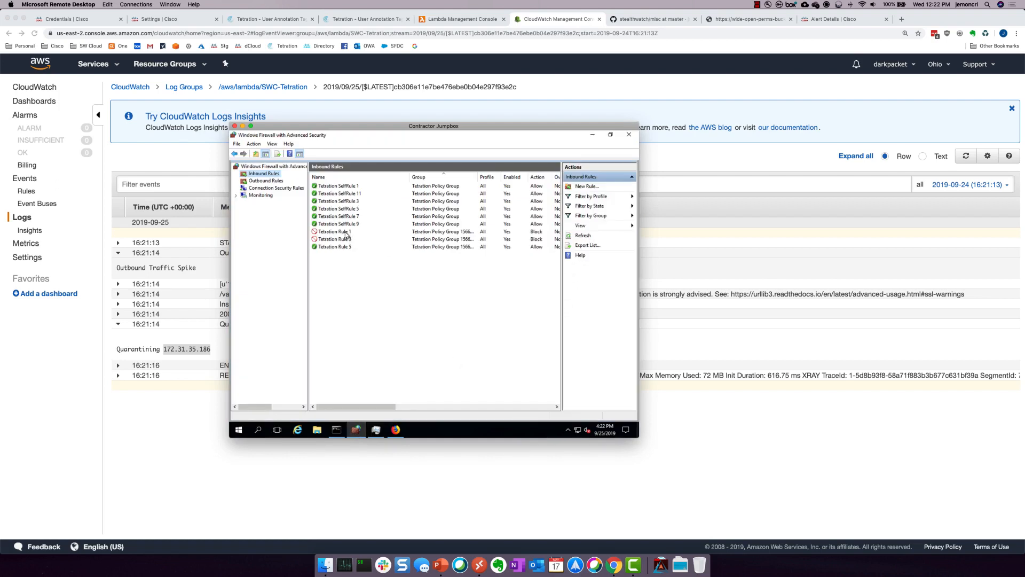
left_click(266, 180)
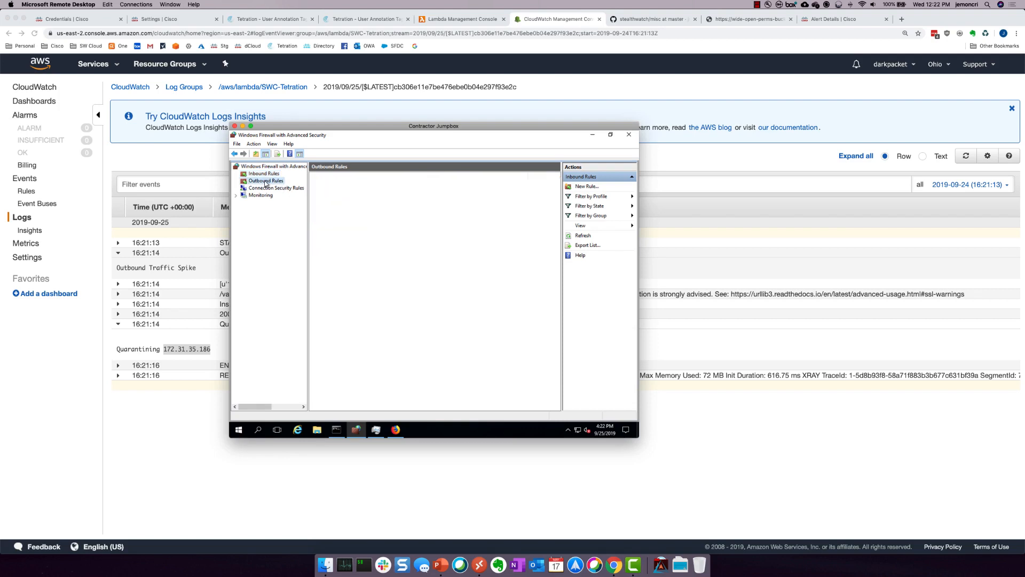
left_click(265, 180)
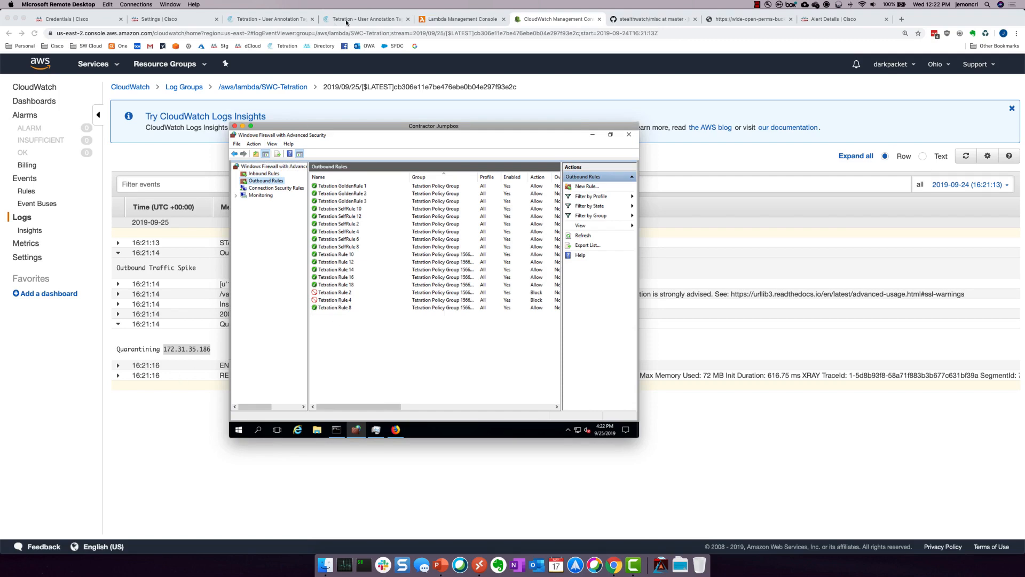
left_click(367, 18)
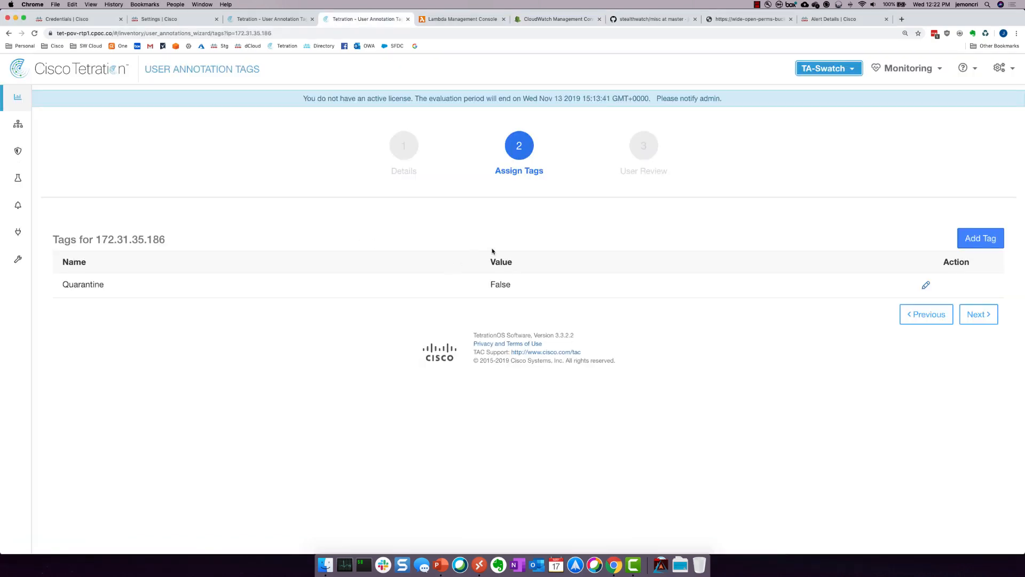
- Navigate via Applications to the Quarantine Policy workspace listing the default quarantine policies
left_click(17, 98)
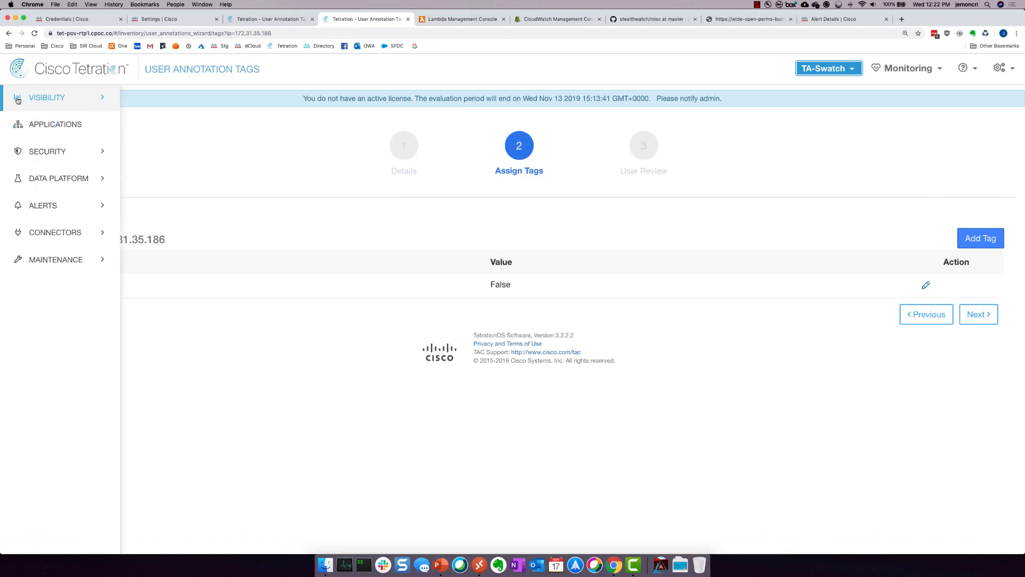
left_click(46, 97)
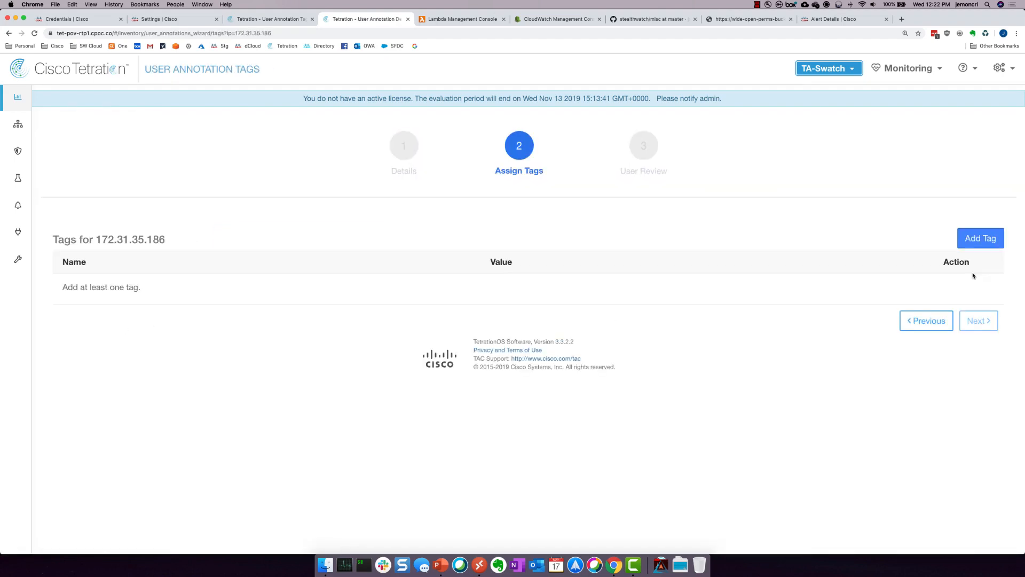
left_click(980, 239)
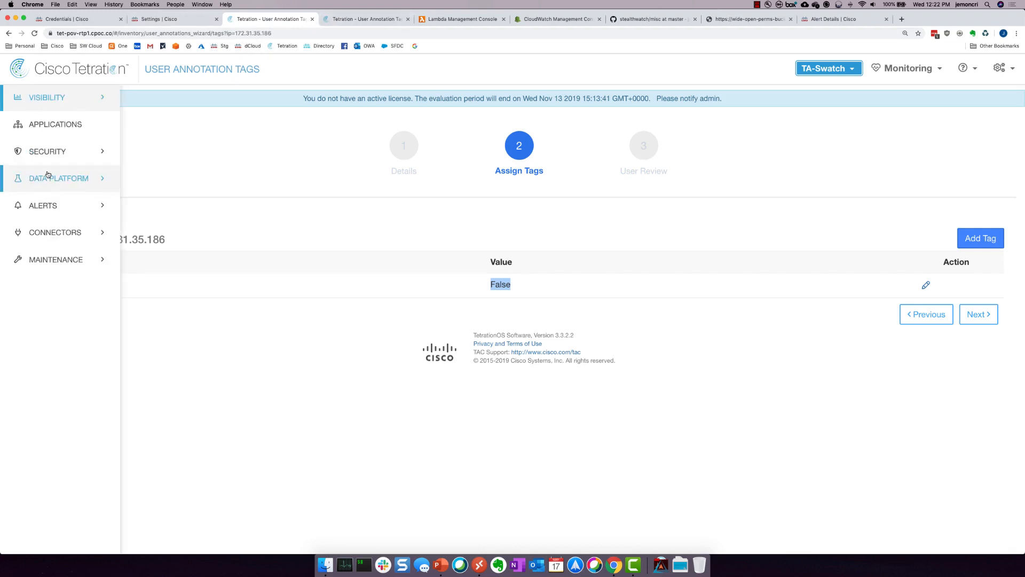
left_click(54, 124)
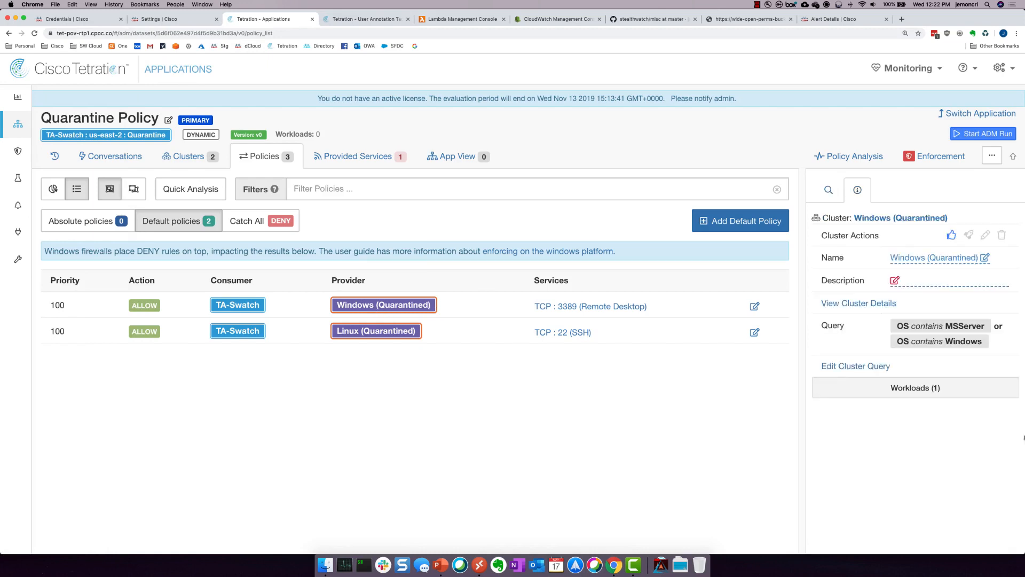
- Expand Workloads (1) on the Windows (Quarantined) cluster to reveal member 172.31.35.186
left_click(915, 387)
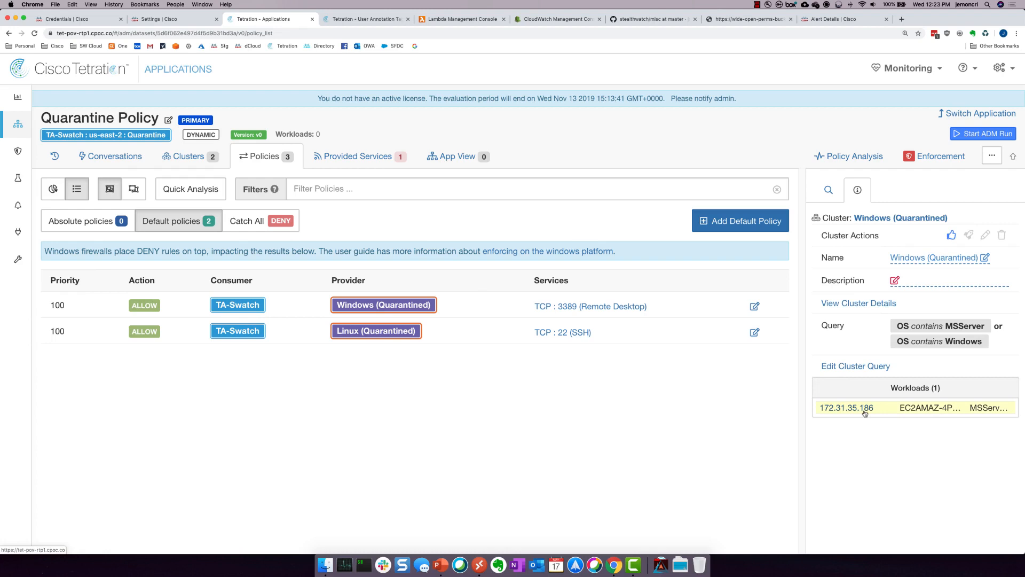
mouse_move(878, 412)
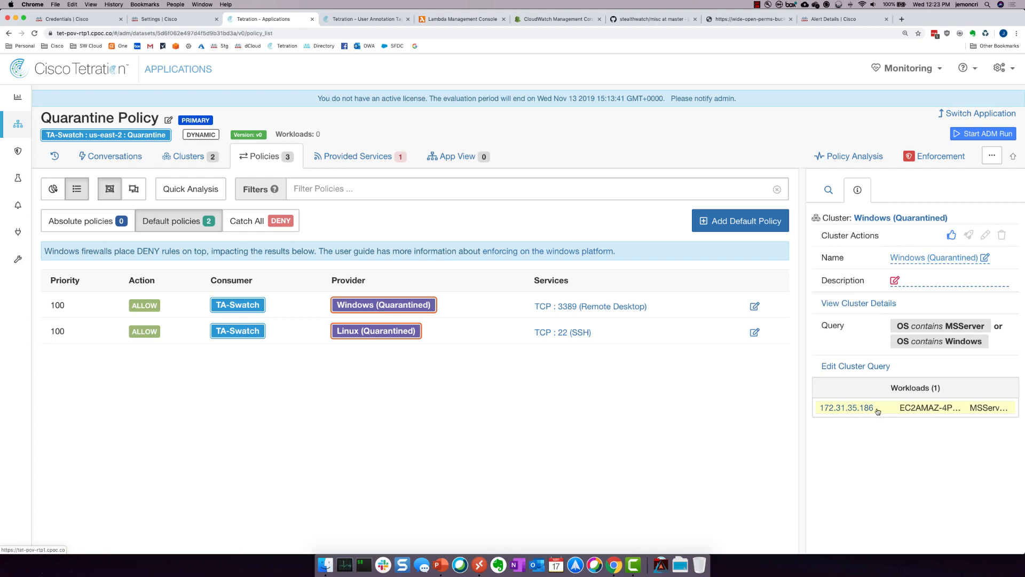